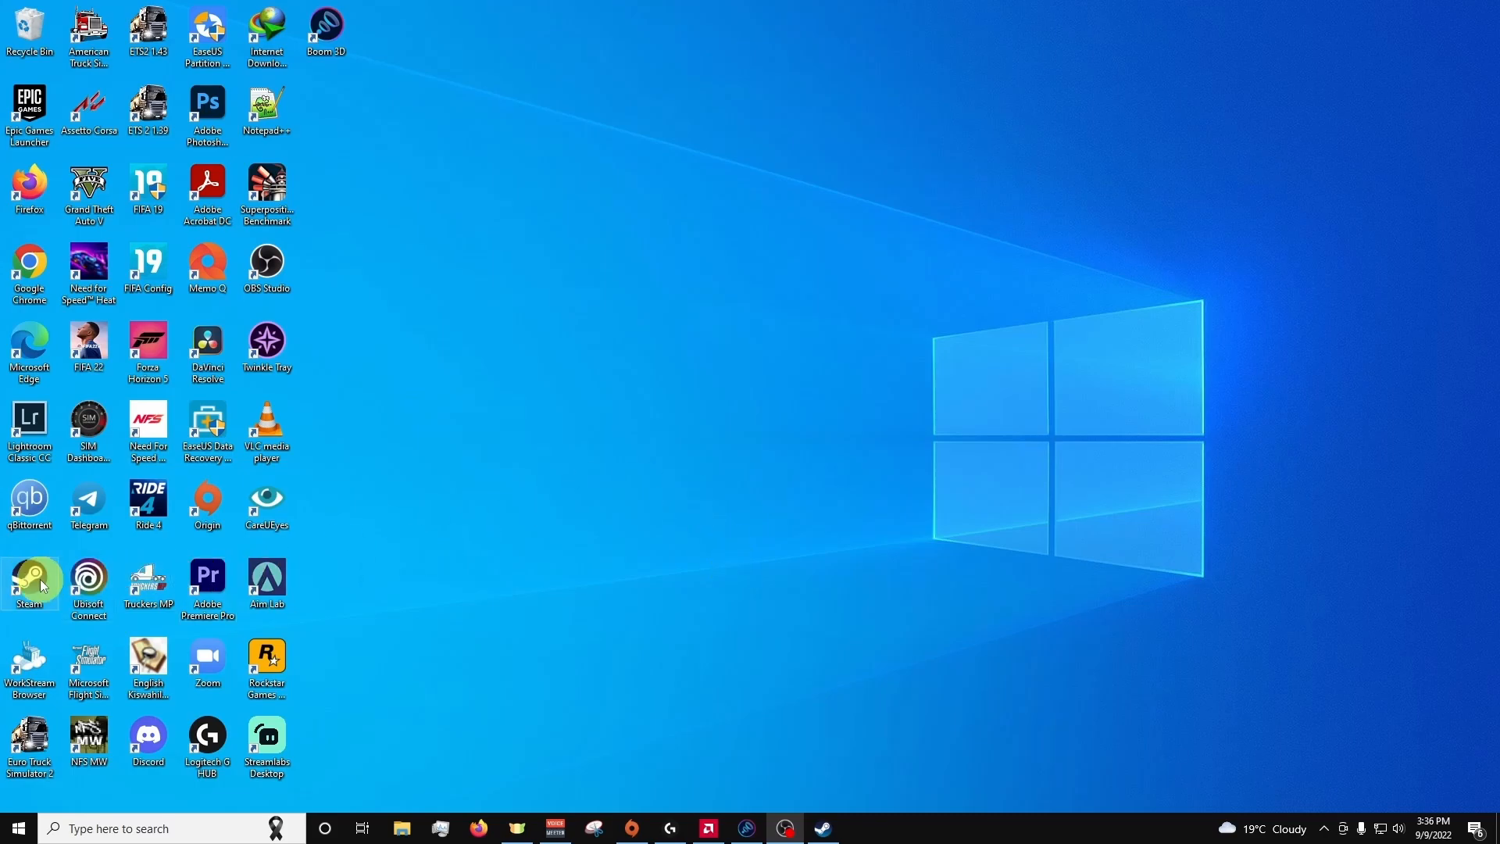
Launch Steam, open the Store front page and page to the fourth set of special offers
{"action": "double_click", "coordinate": [28, 584]}
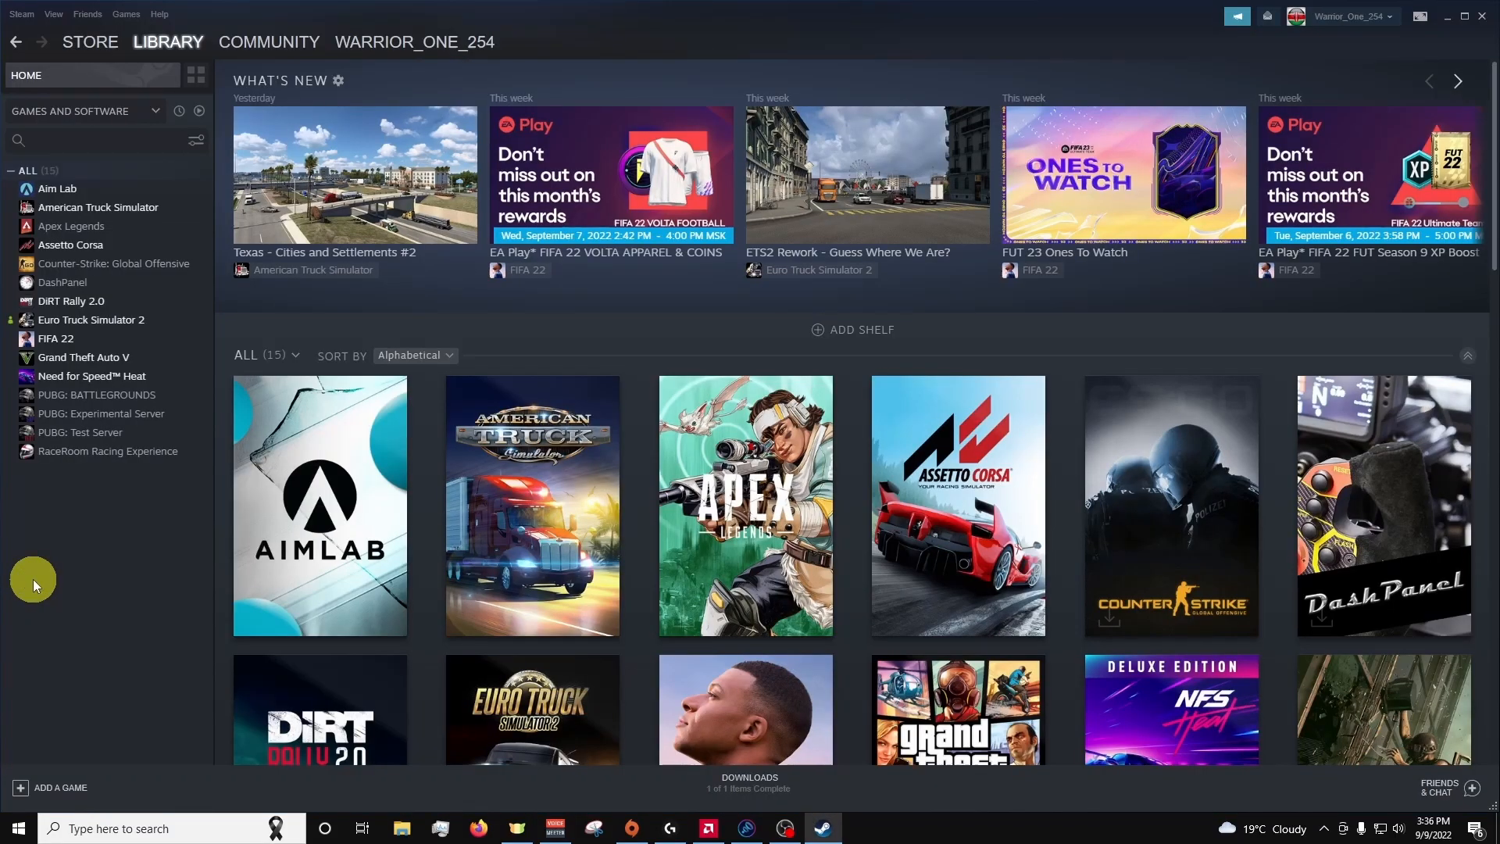
{"action": "left_click", "coordinate": [89, 42]}
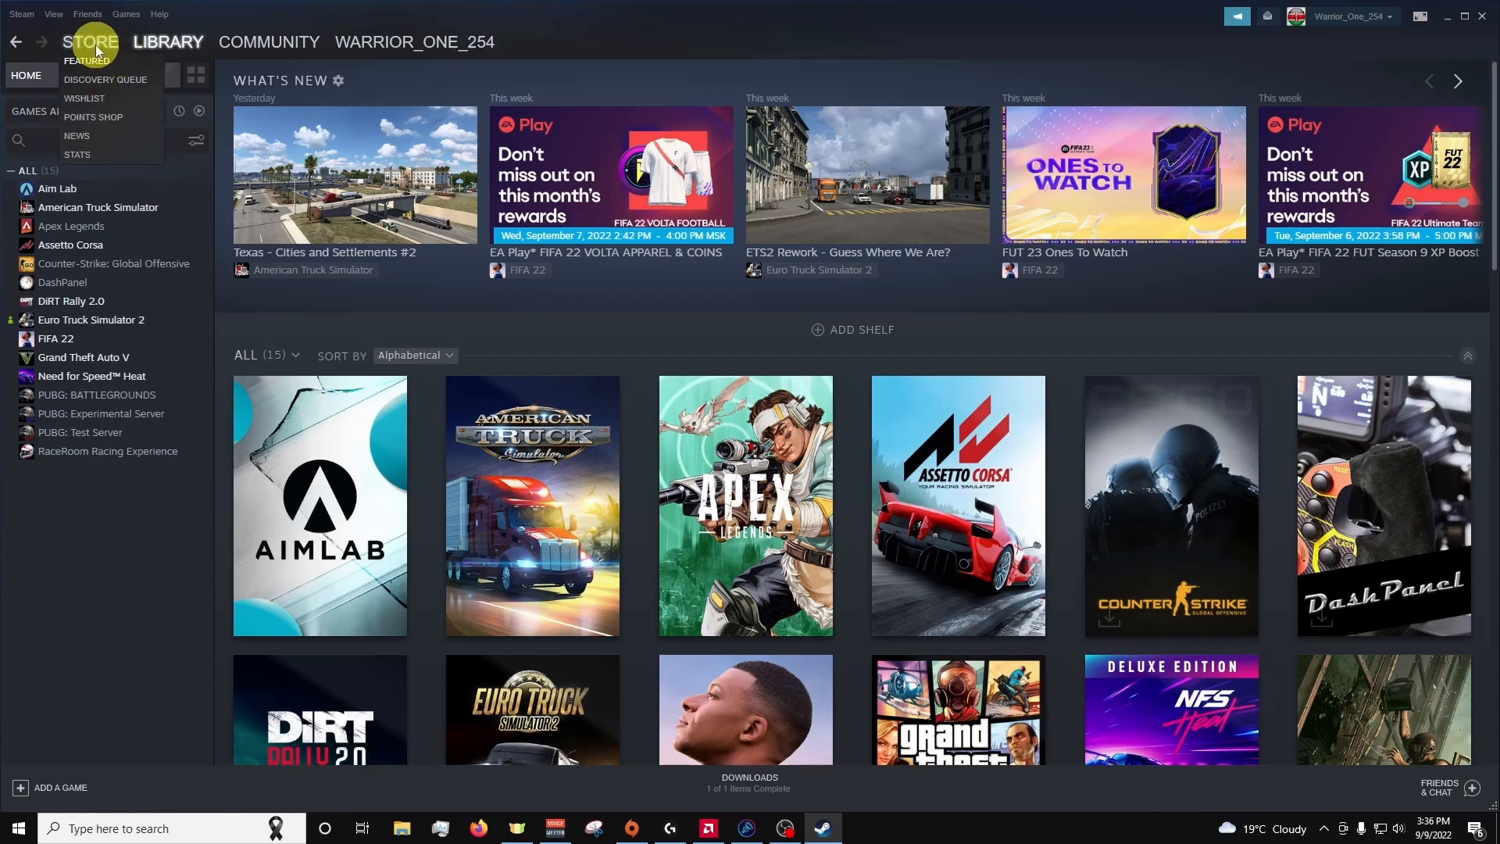
{"action": "left_click", "coordinate": [92, 42]}
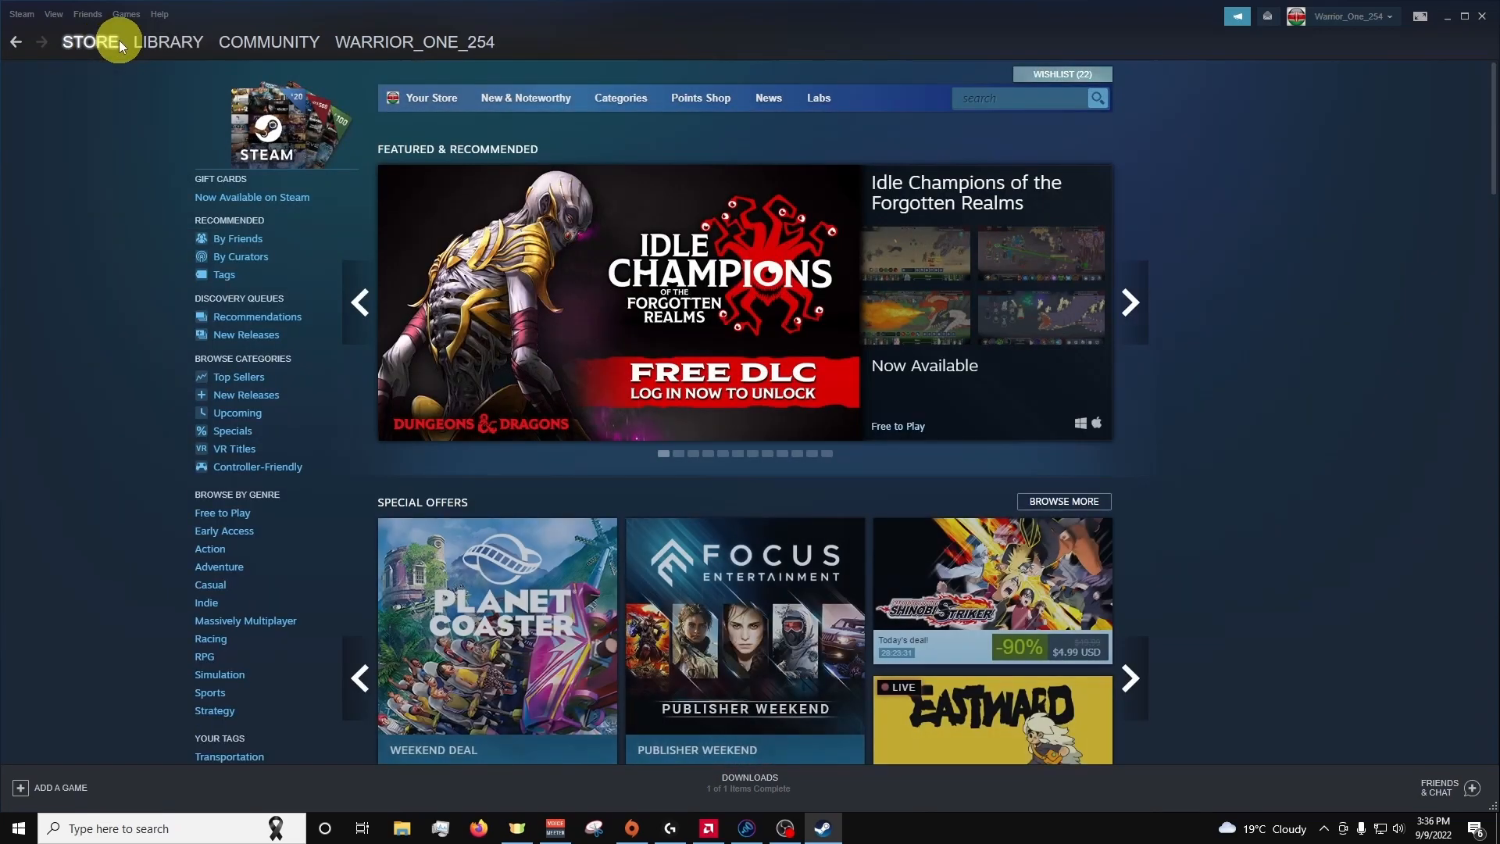
{"action": "mouse_move", "coordinate": [1071, 277]}
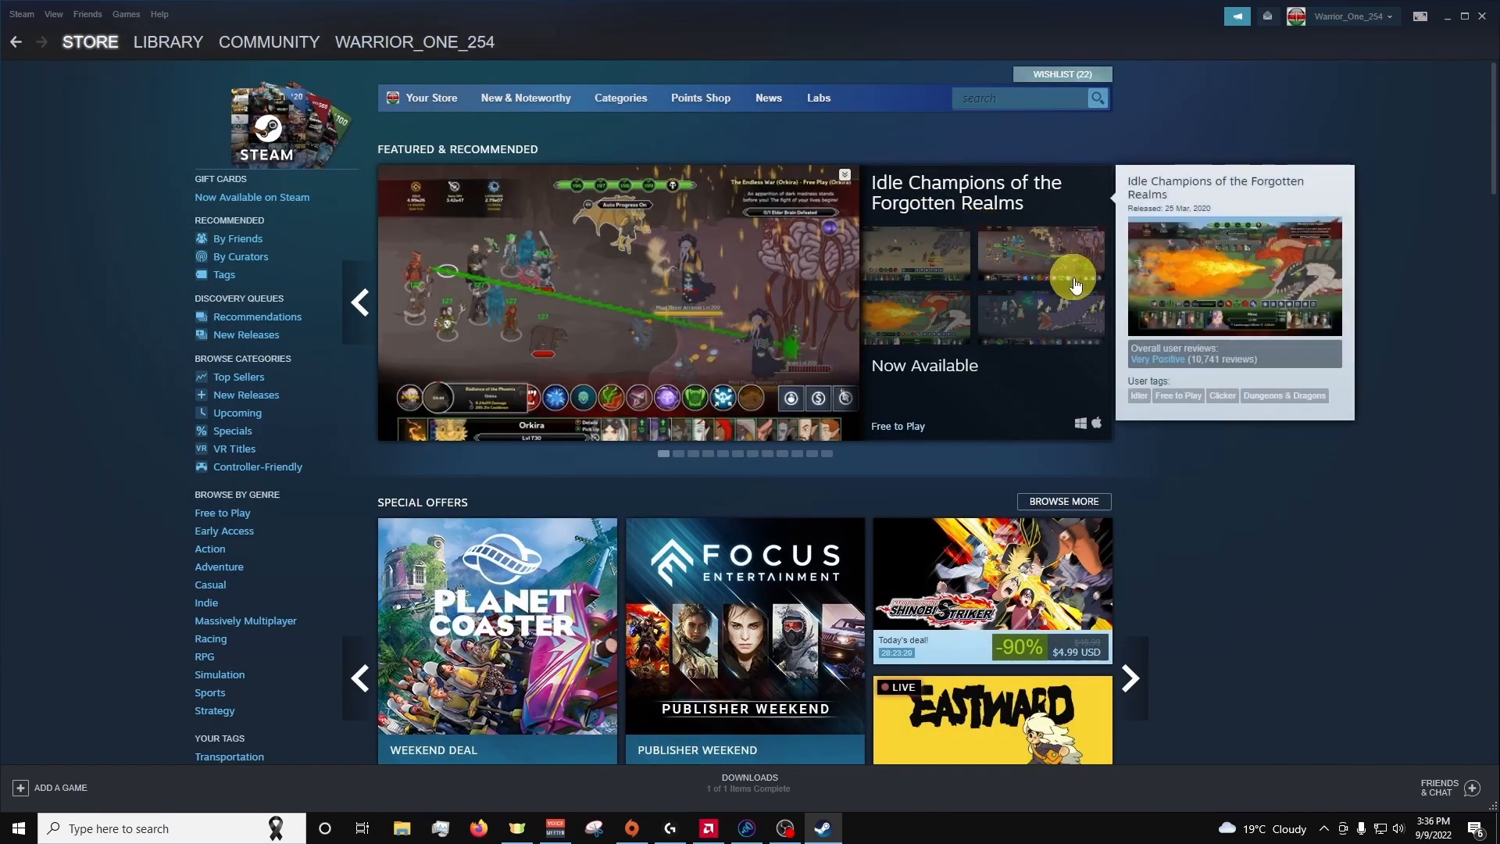
{"action": "scroll", "scroll_direction": "down", "scroll_amount": 3}
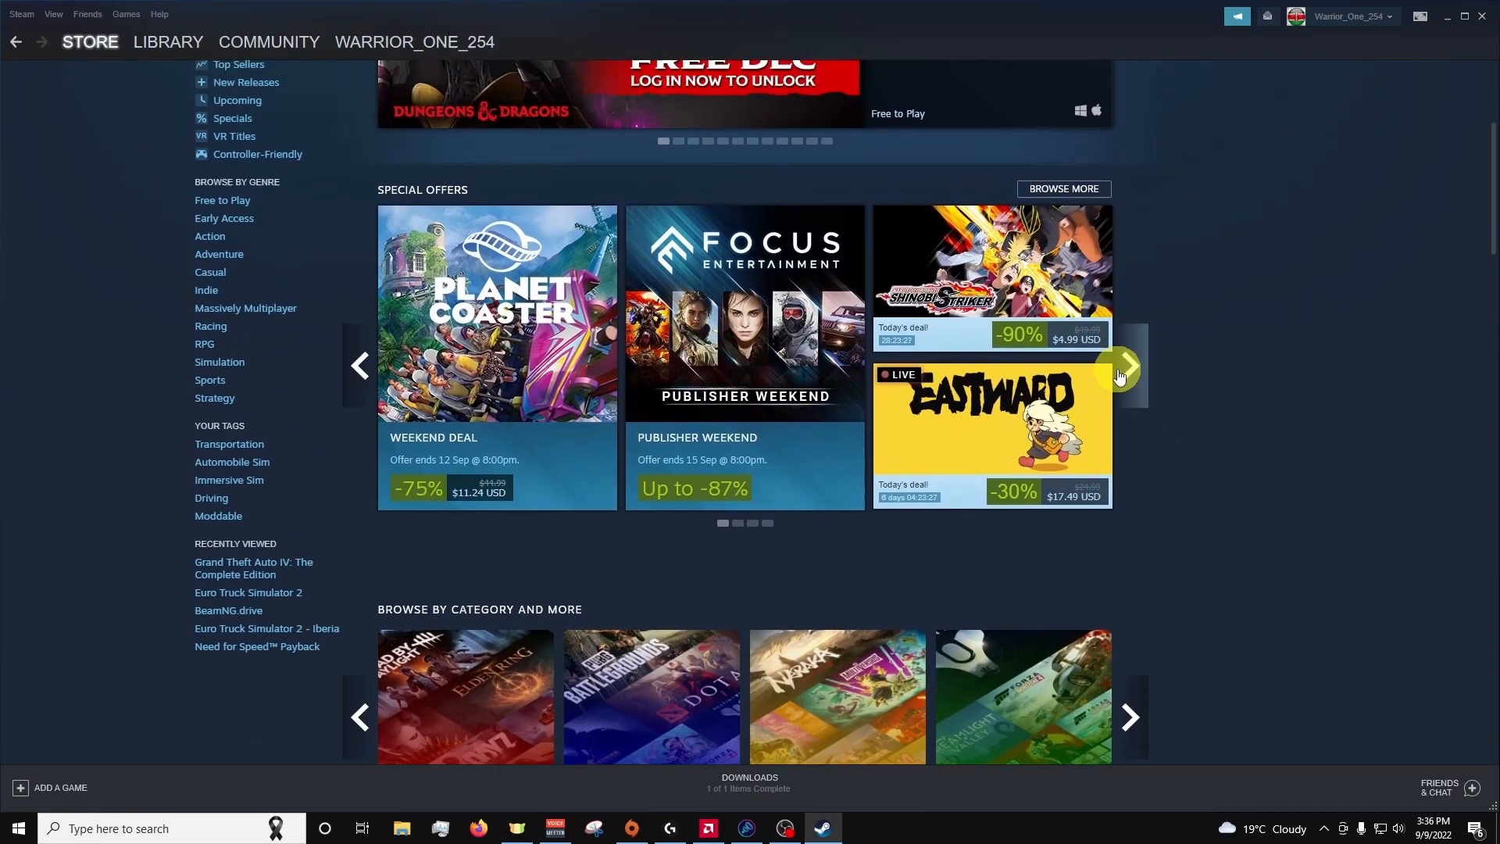
{"action": "left_click", "coordinate": [1126, 371]}
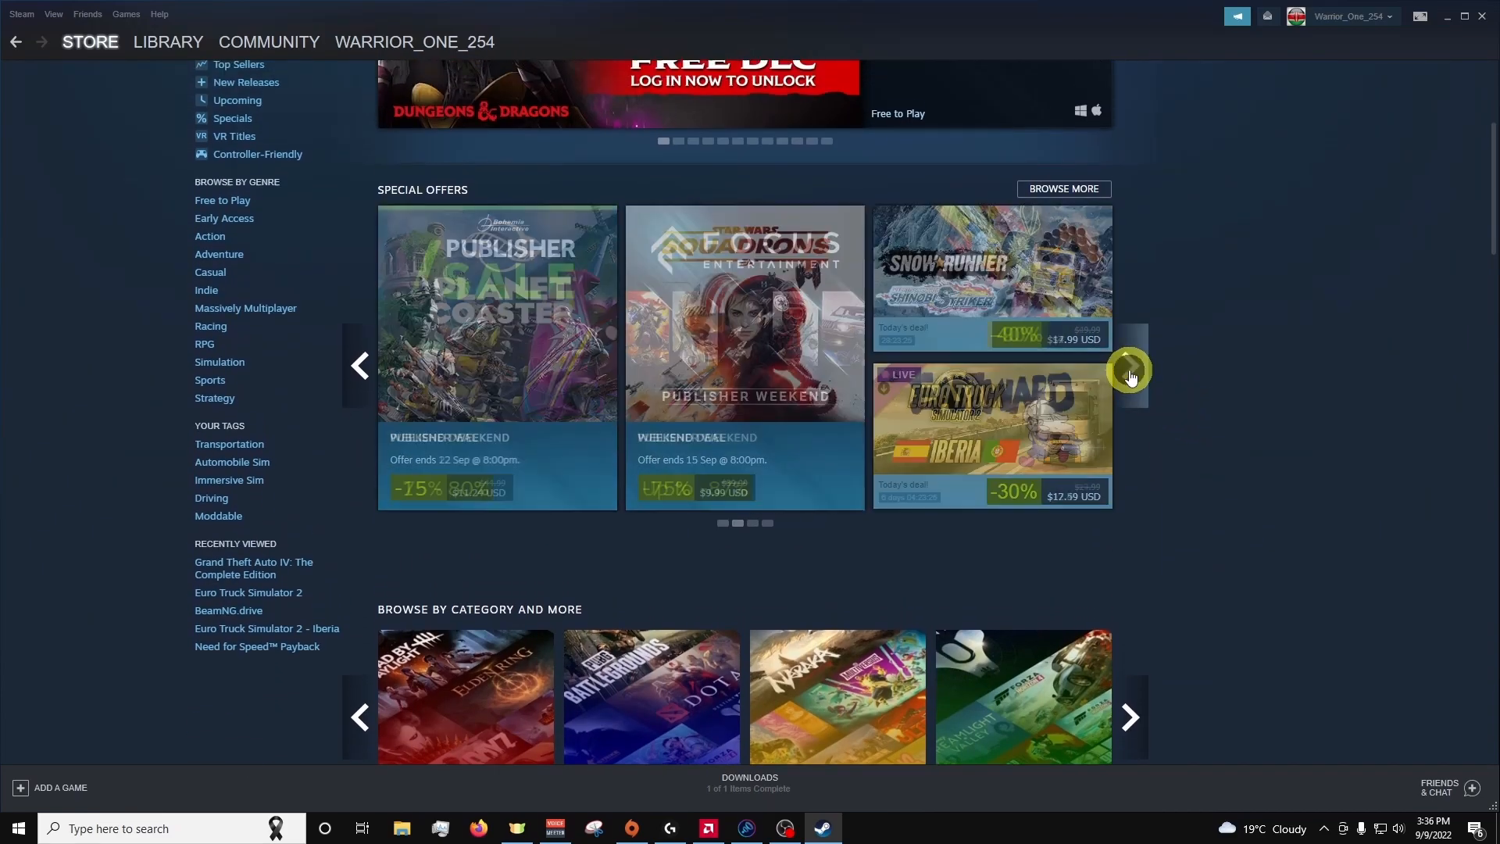
{"action": "left_click", "coordinate": [1131, 366]}
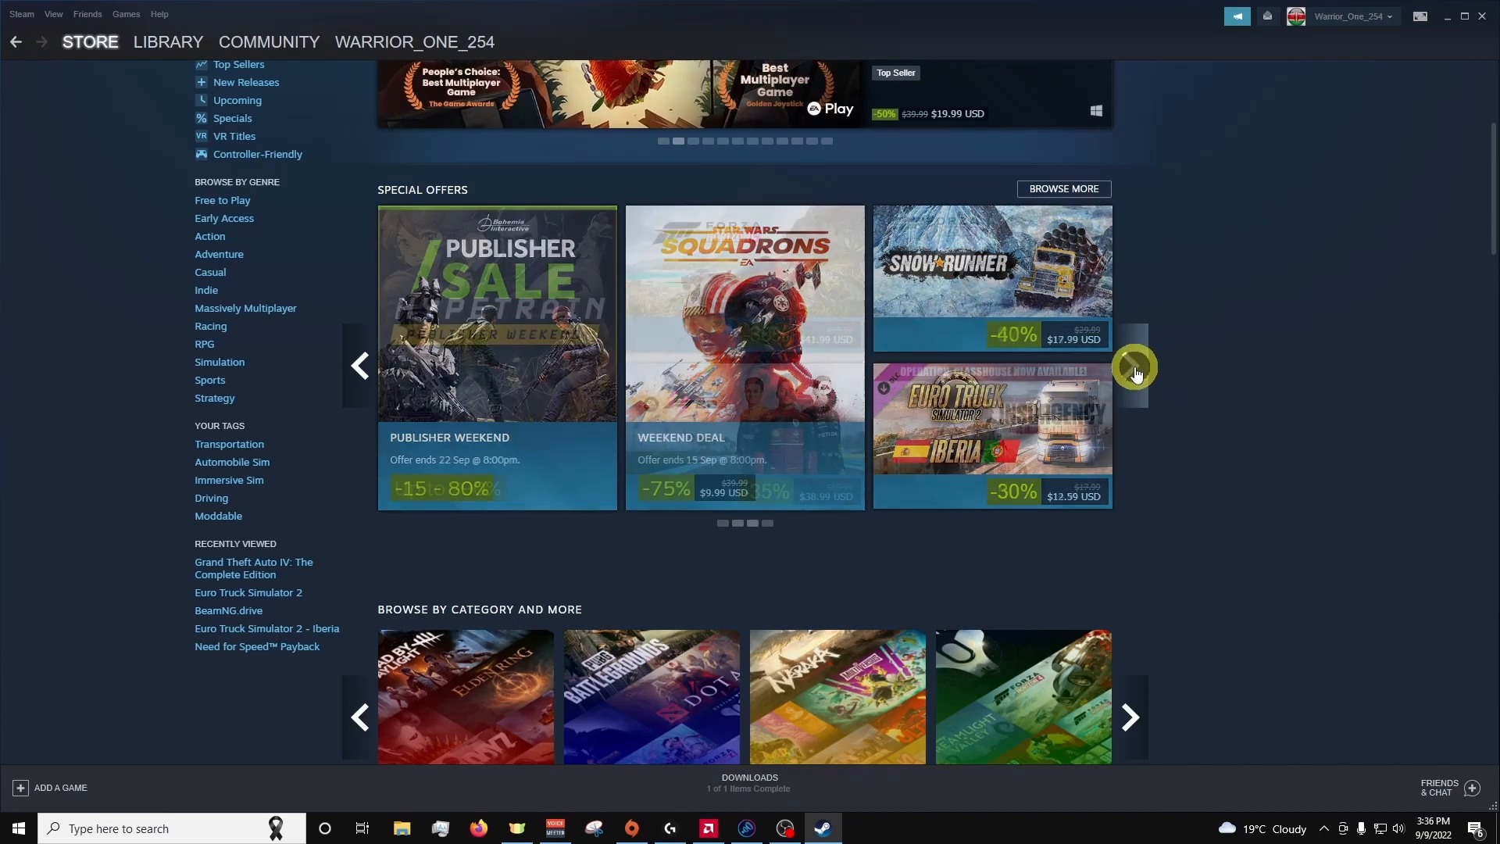
{"action": "left_click", "coordinate": [1135, 366]}
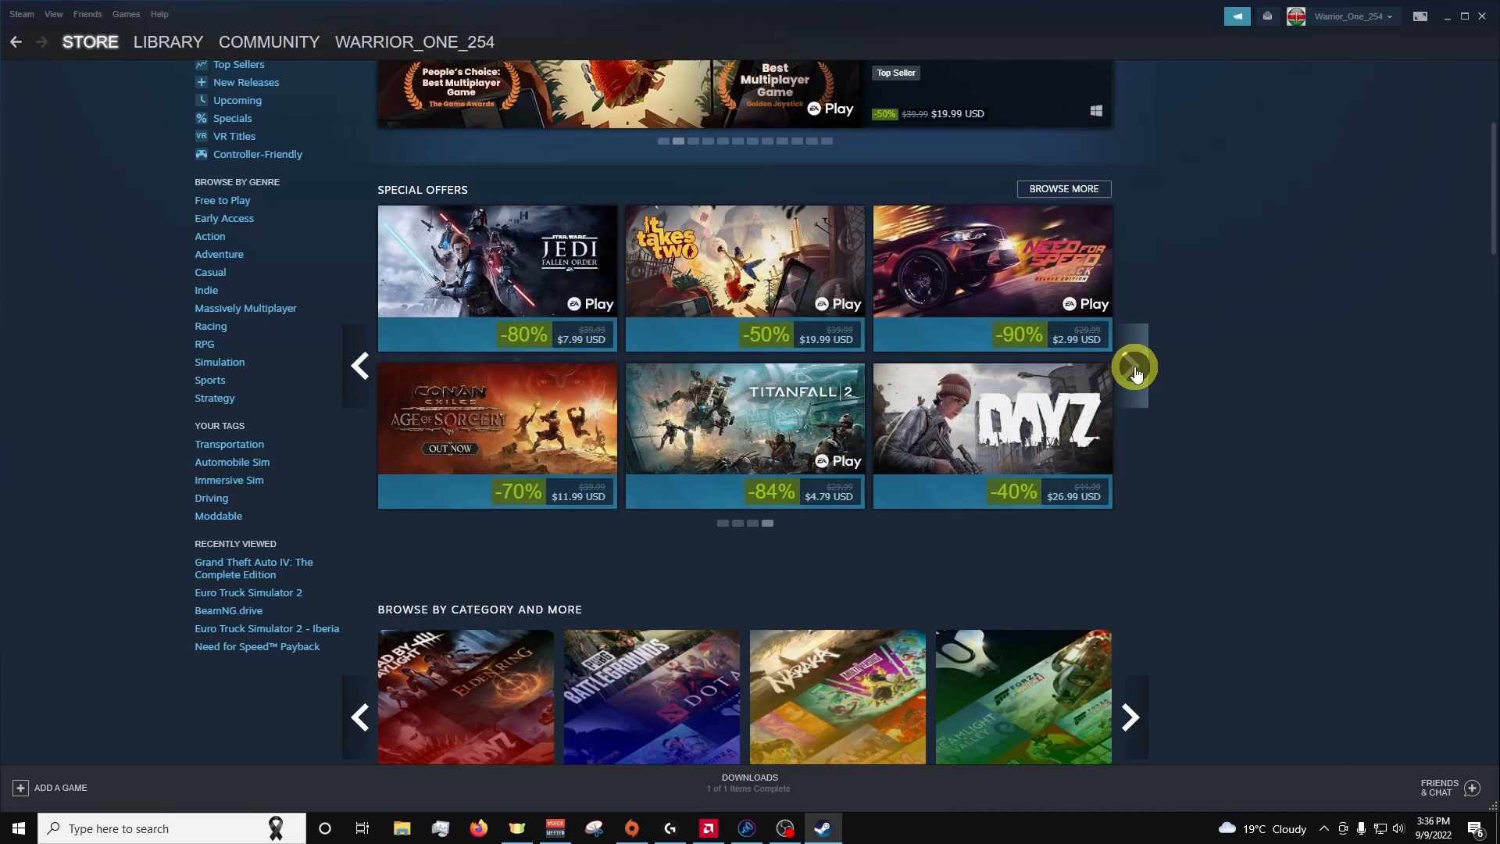
Add Need for Speed Payback – Deluxe Edition ($2.99) to the cart and keep shopping
{"action": "left_click", "coordinate": [1133, 367]}
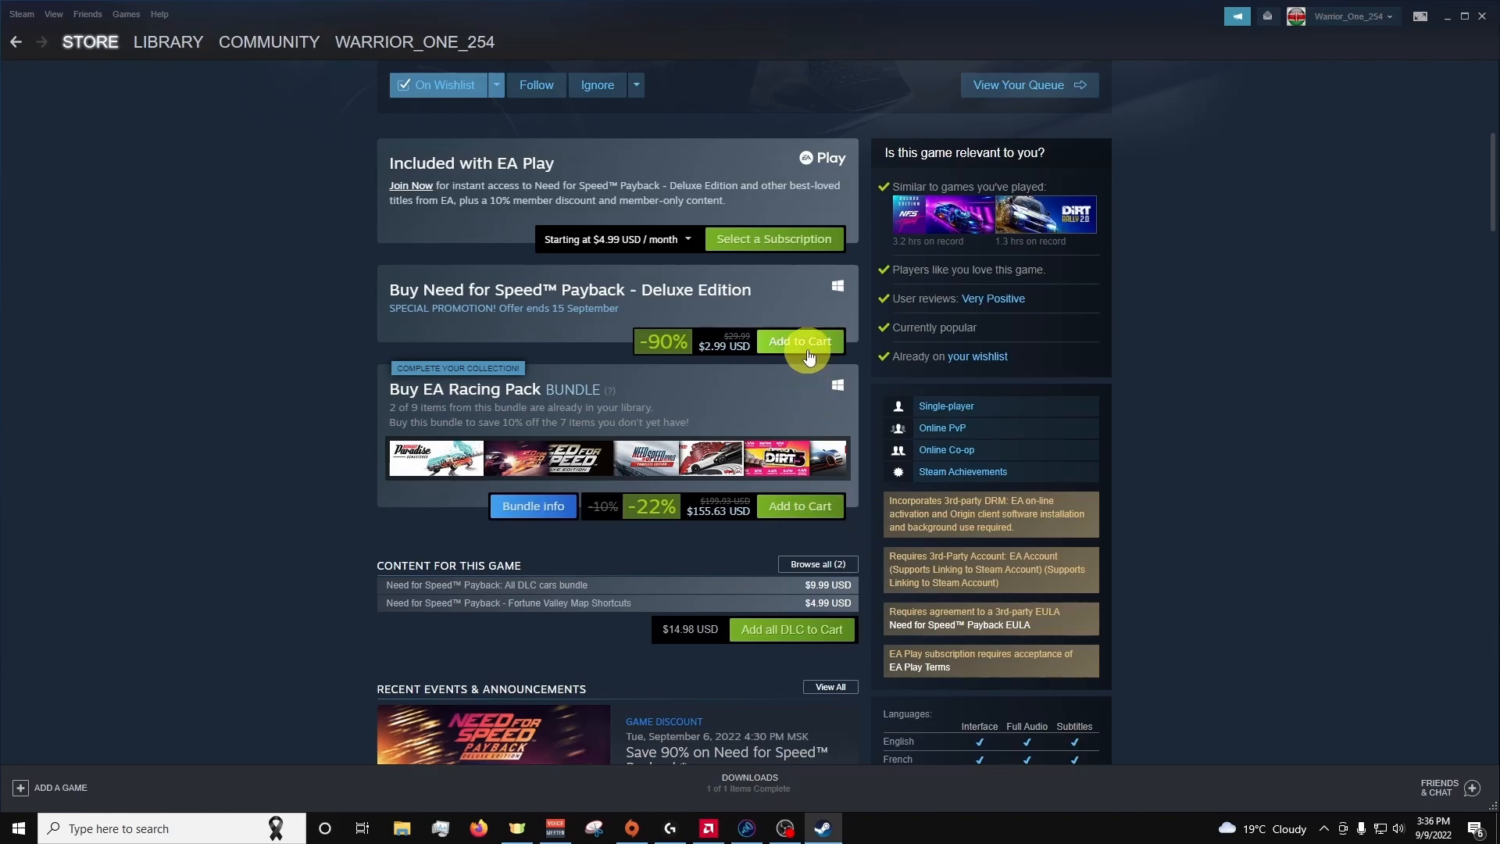
{"action": "left_click", "coordinate": [799, 342]}
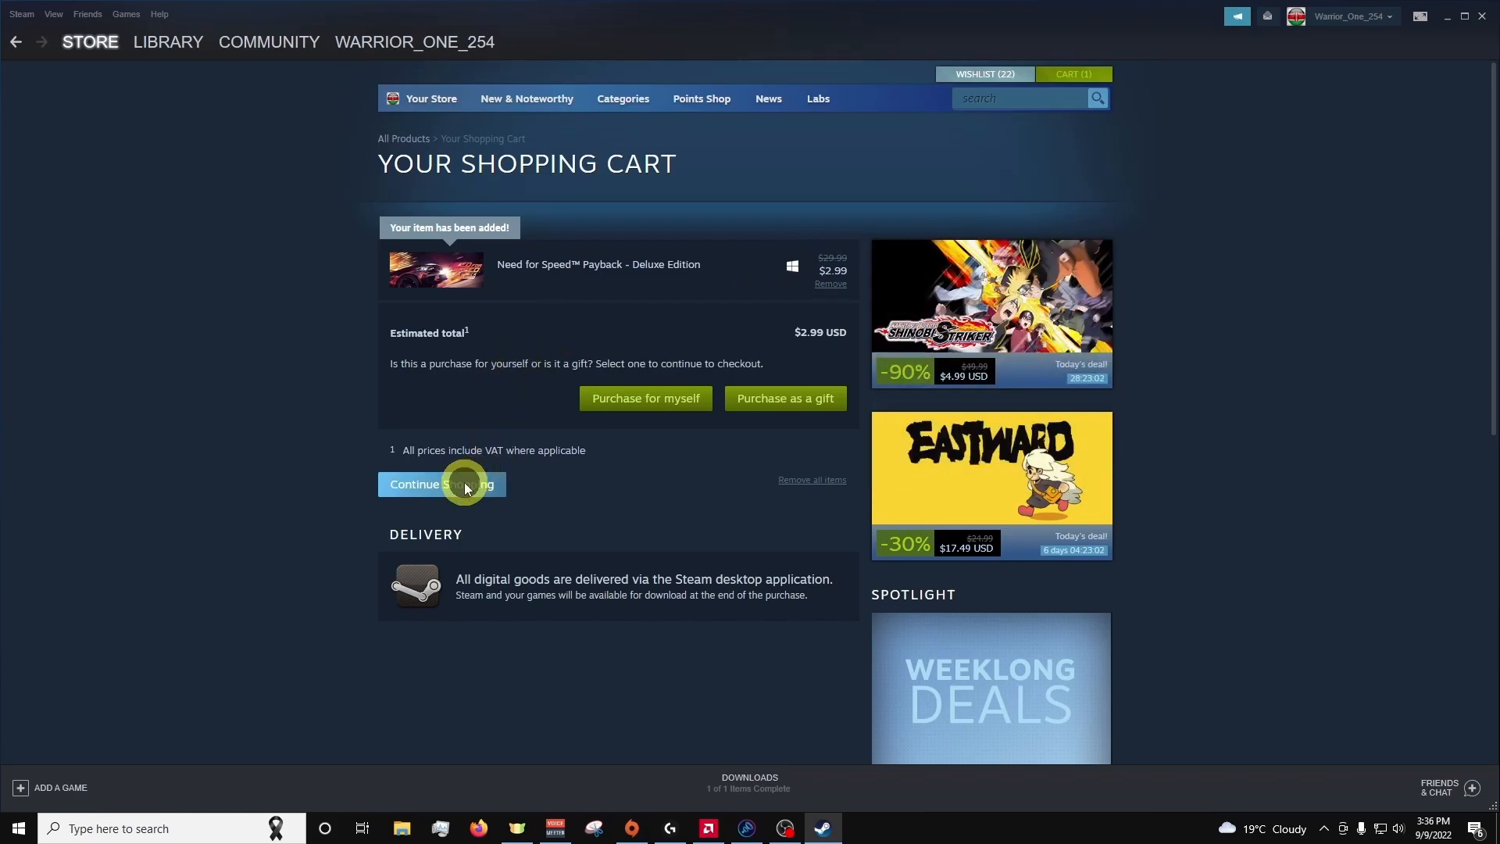
{"action": "left_click", "coordinate": [441, 484]}
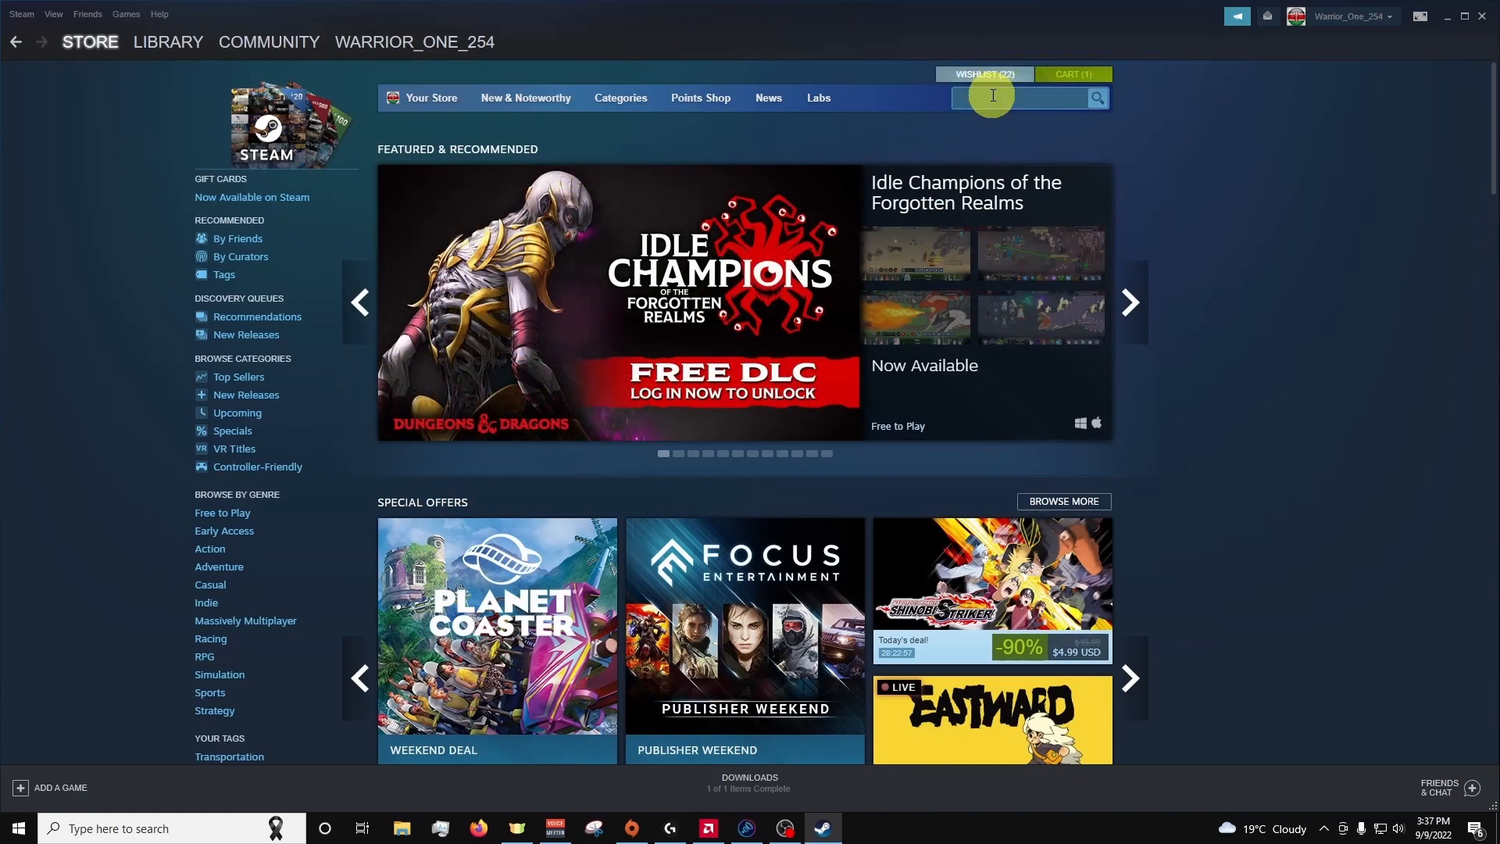
Search 'ameri' and add American Truck Simulator's Pacific Northwest bundle ($11.64) to the cart
{"action": "type", "text": "a"}
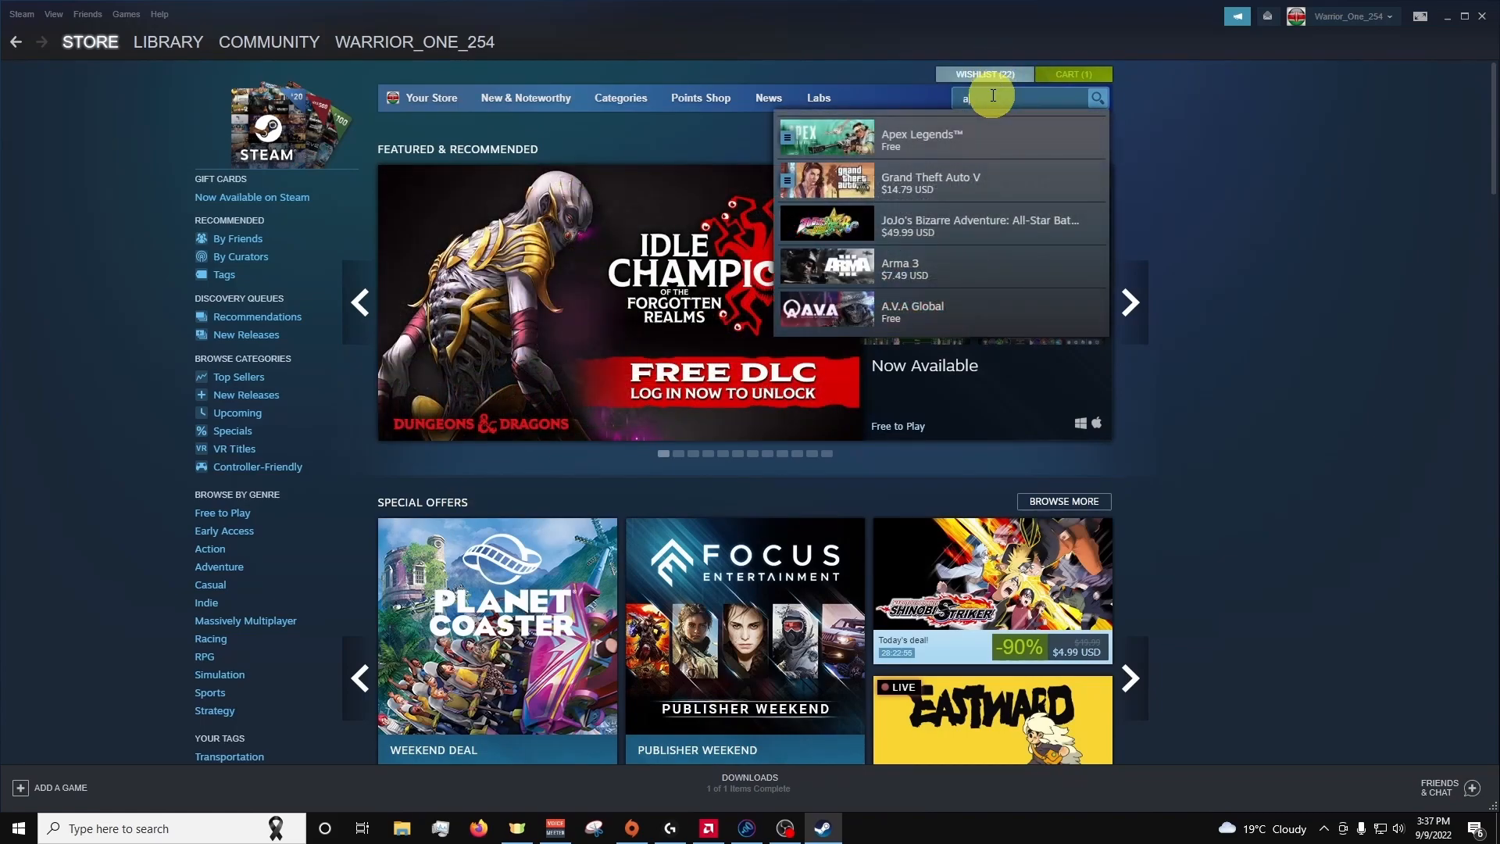
{"action": "type", "text": "meri"}
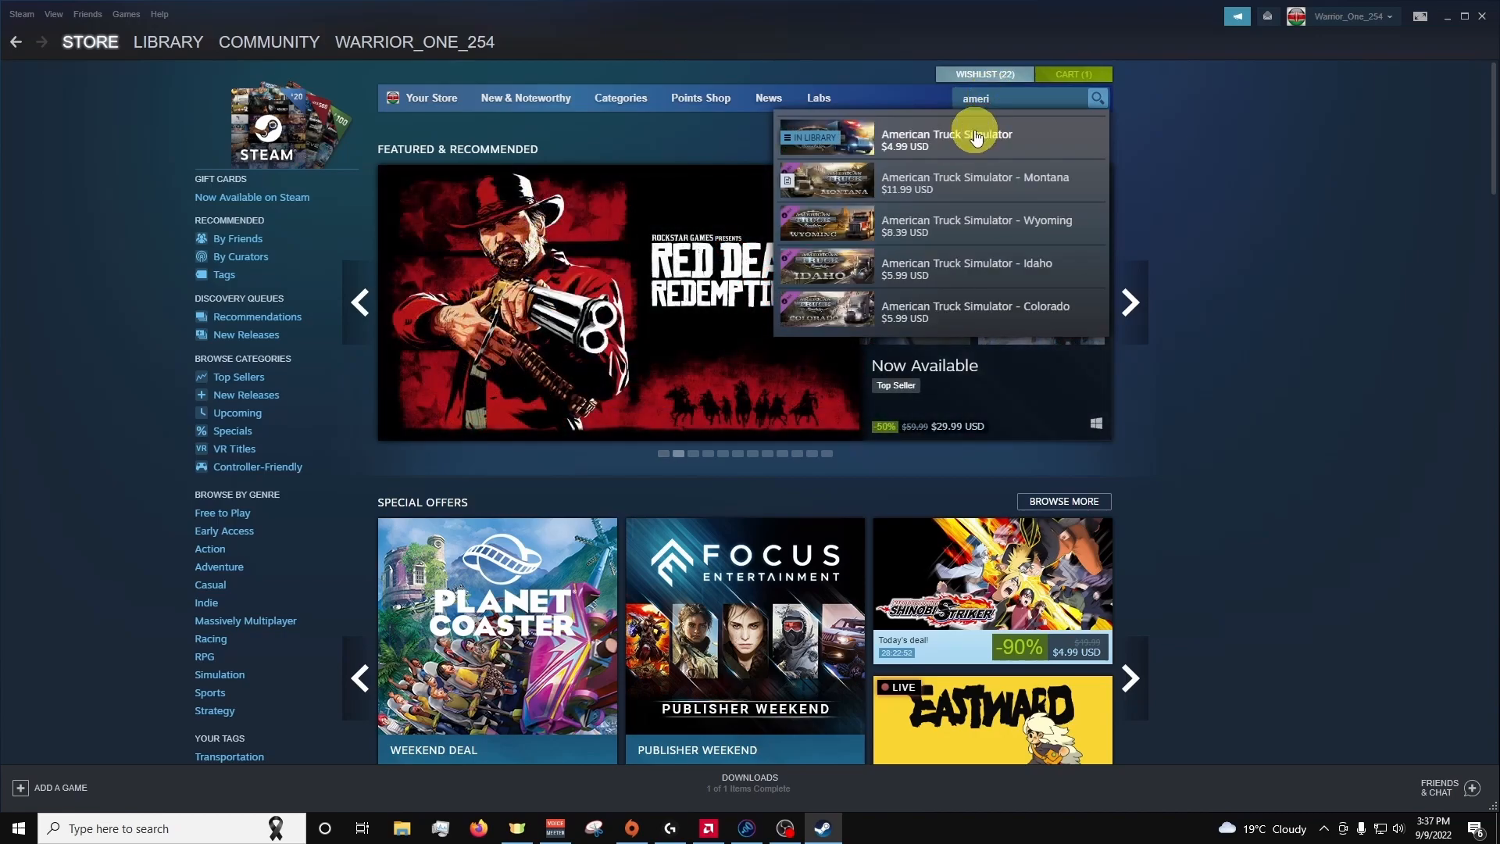
{"action": "left_click", "coordinate": [946, 139]}
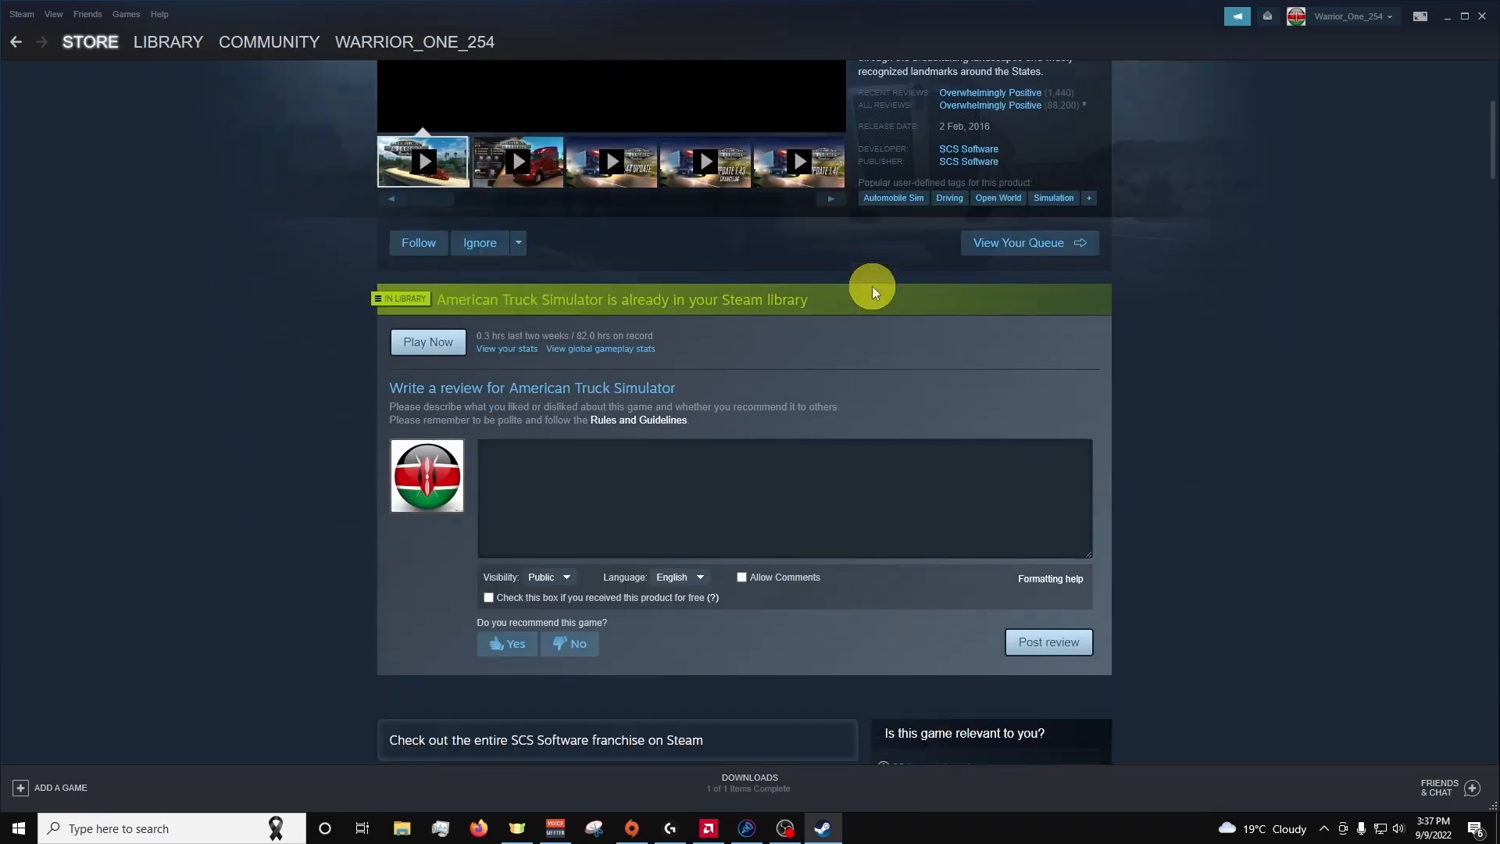
{"action": "scroll", "scroll_direction": "down", "scroll_amount": 3}
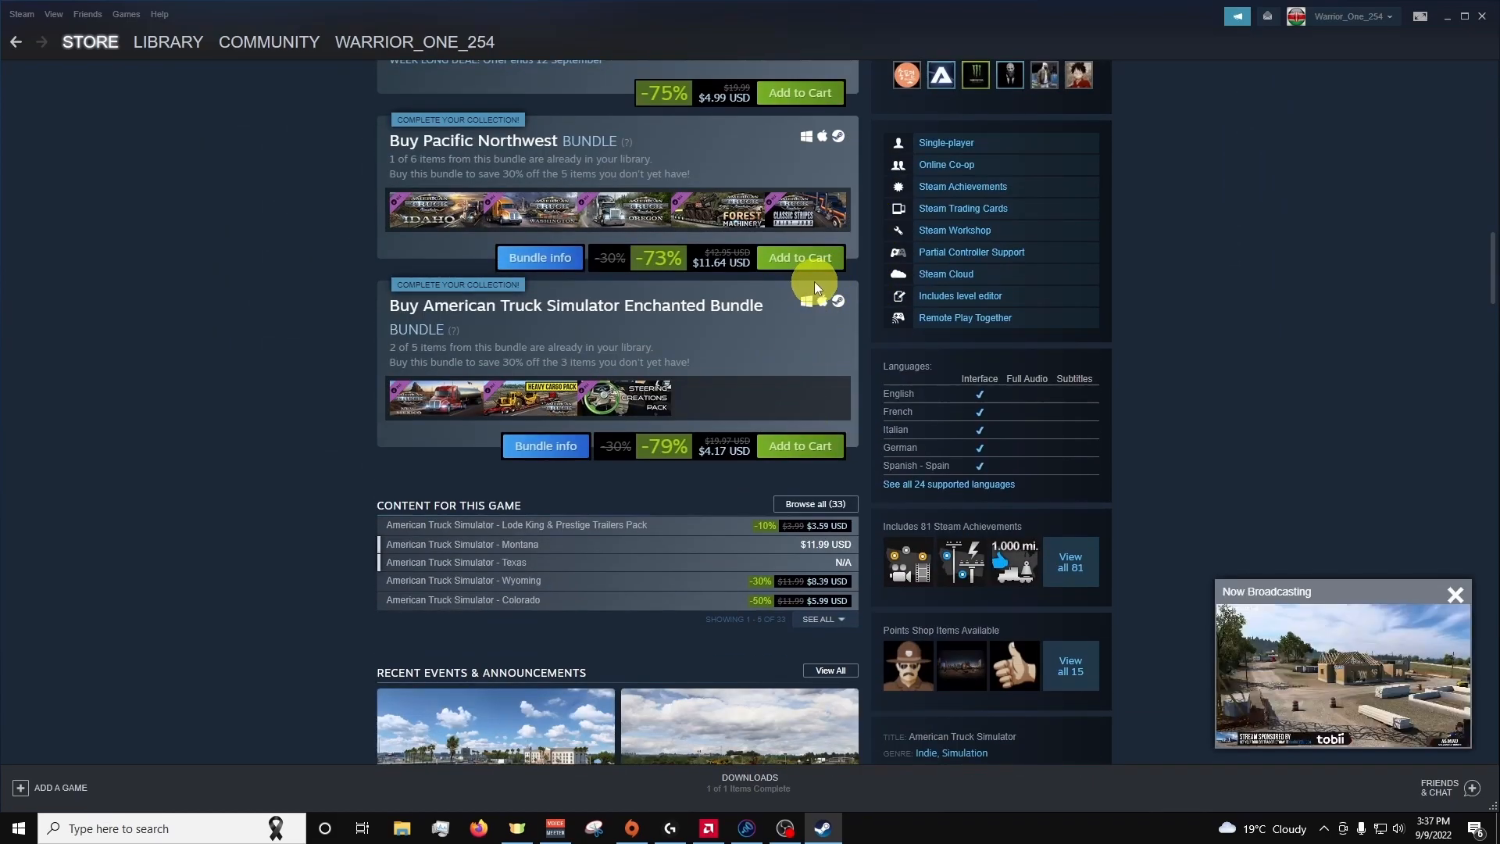
{"action": "mouse_move", "coordinate": [796, 289]}
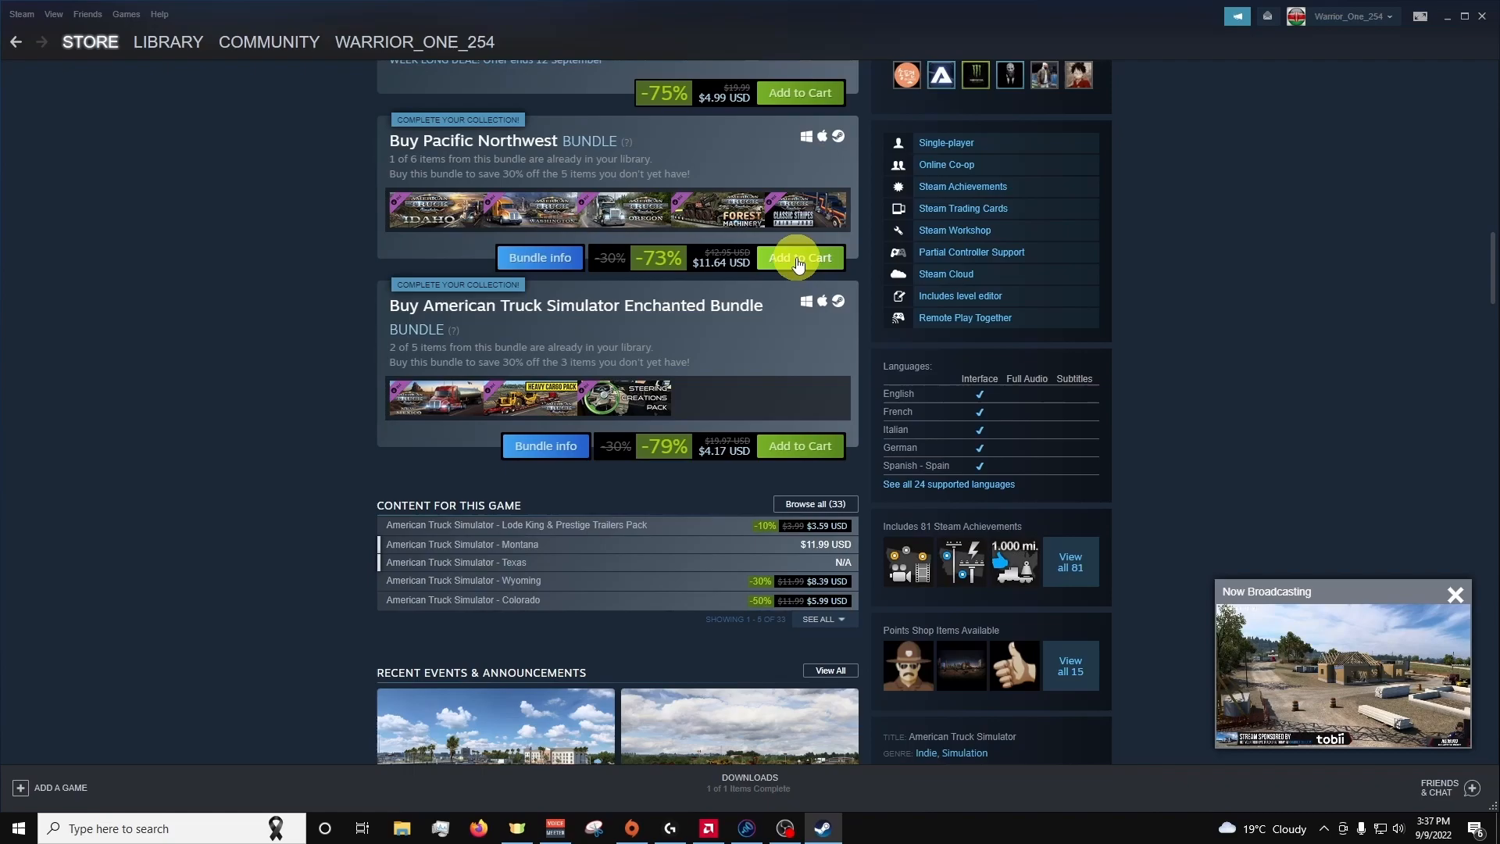
{"action": "left_click", "coordinate": [798, 257]}
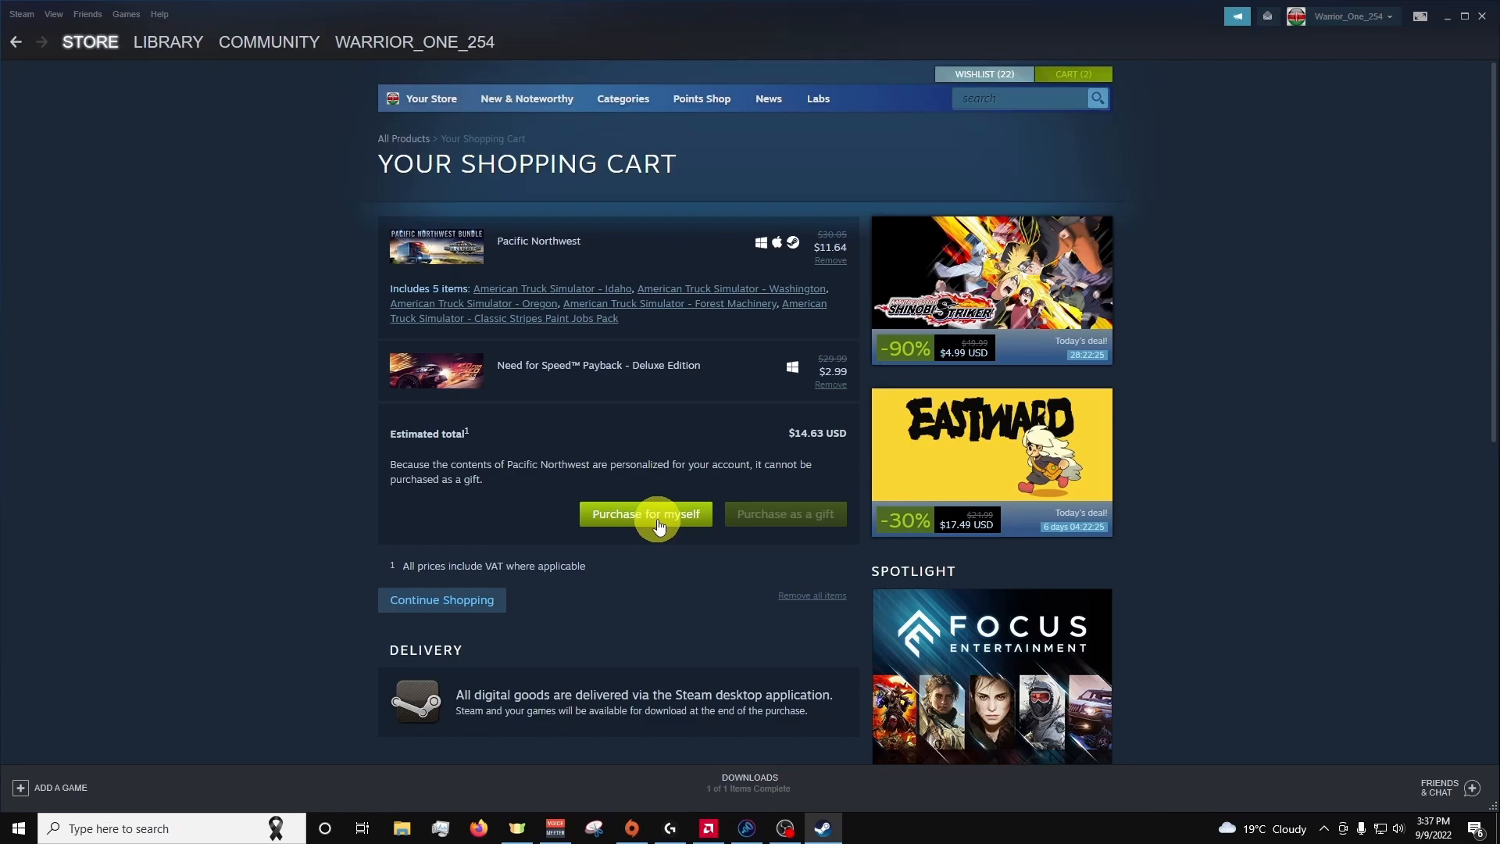
Check out the cart as 'Purchase for myself' with Visa as the payment method
{"action": "left_click", "coordinate": [644, 514]}
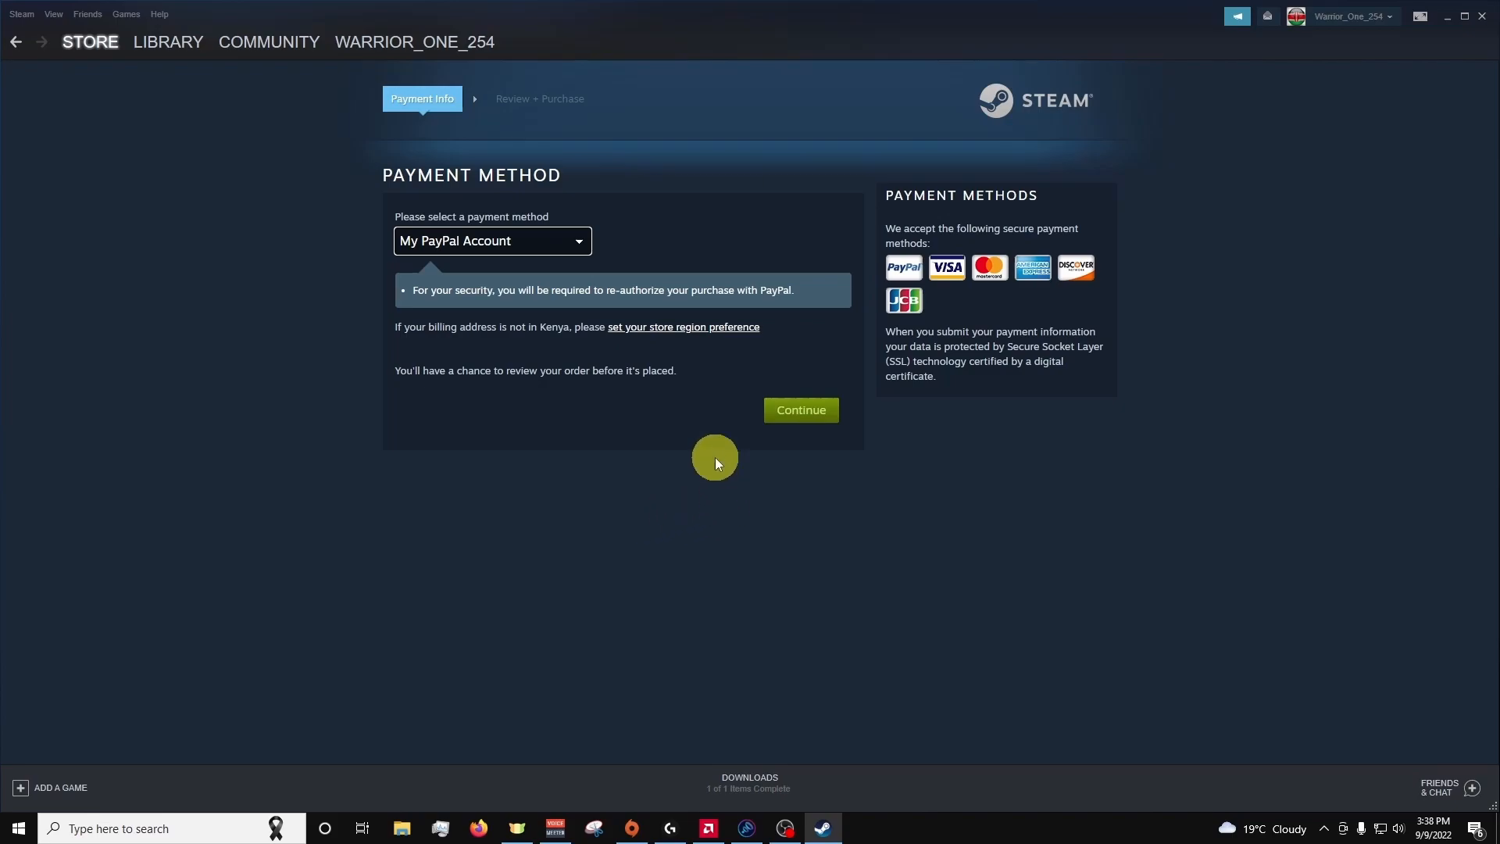
{"action": "left_click", "coordinate": [491, 240]}
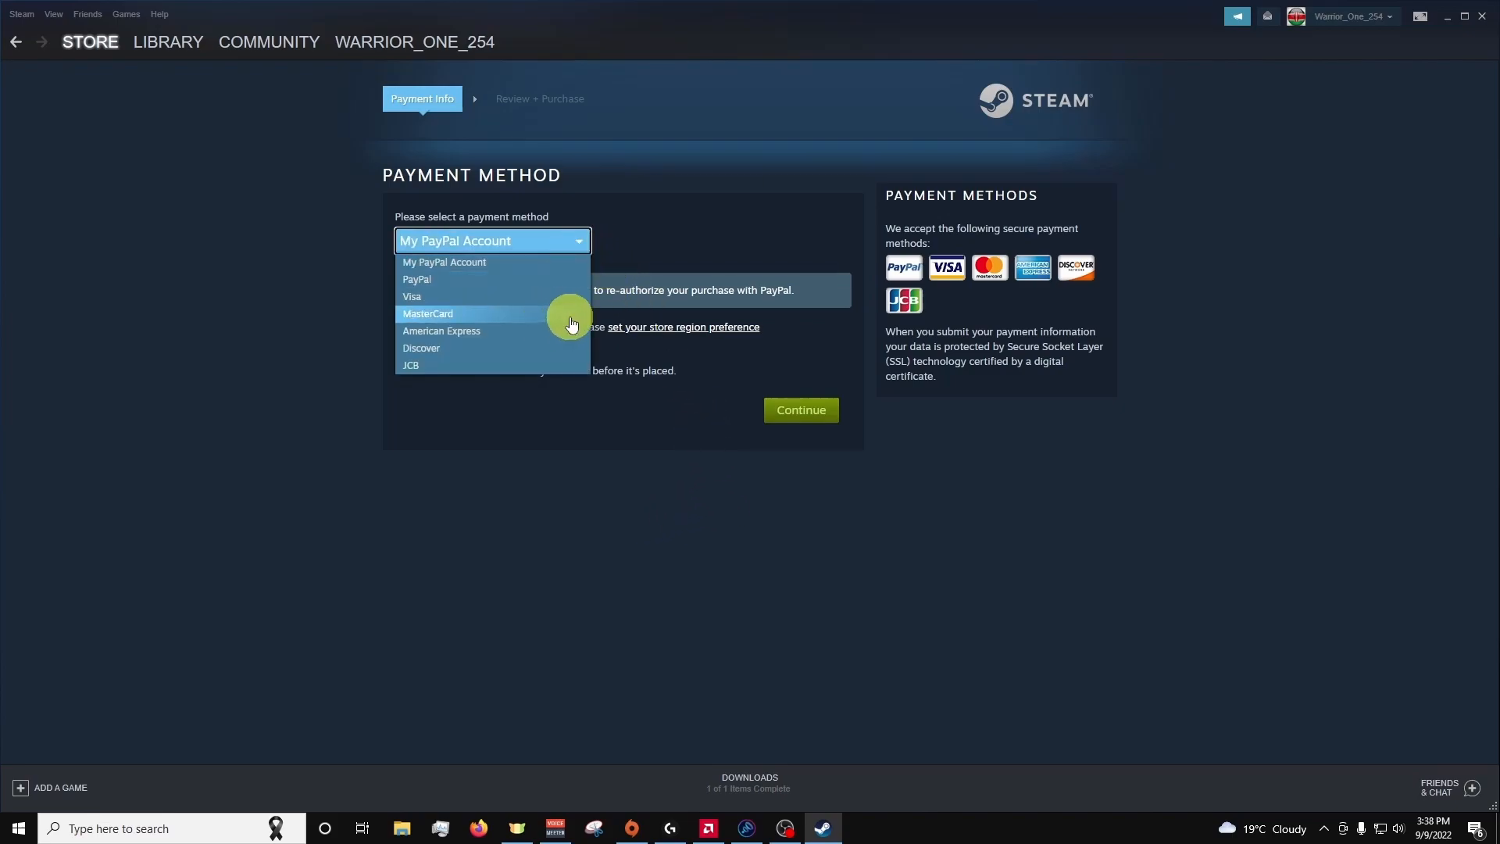
{"action": "left_click", "coordinate": [412, 297]}
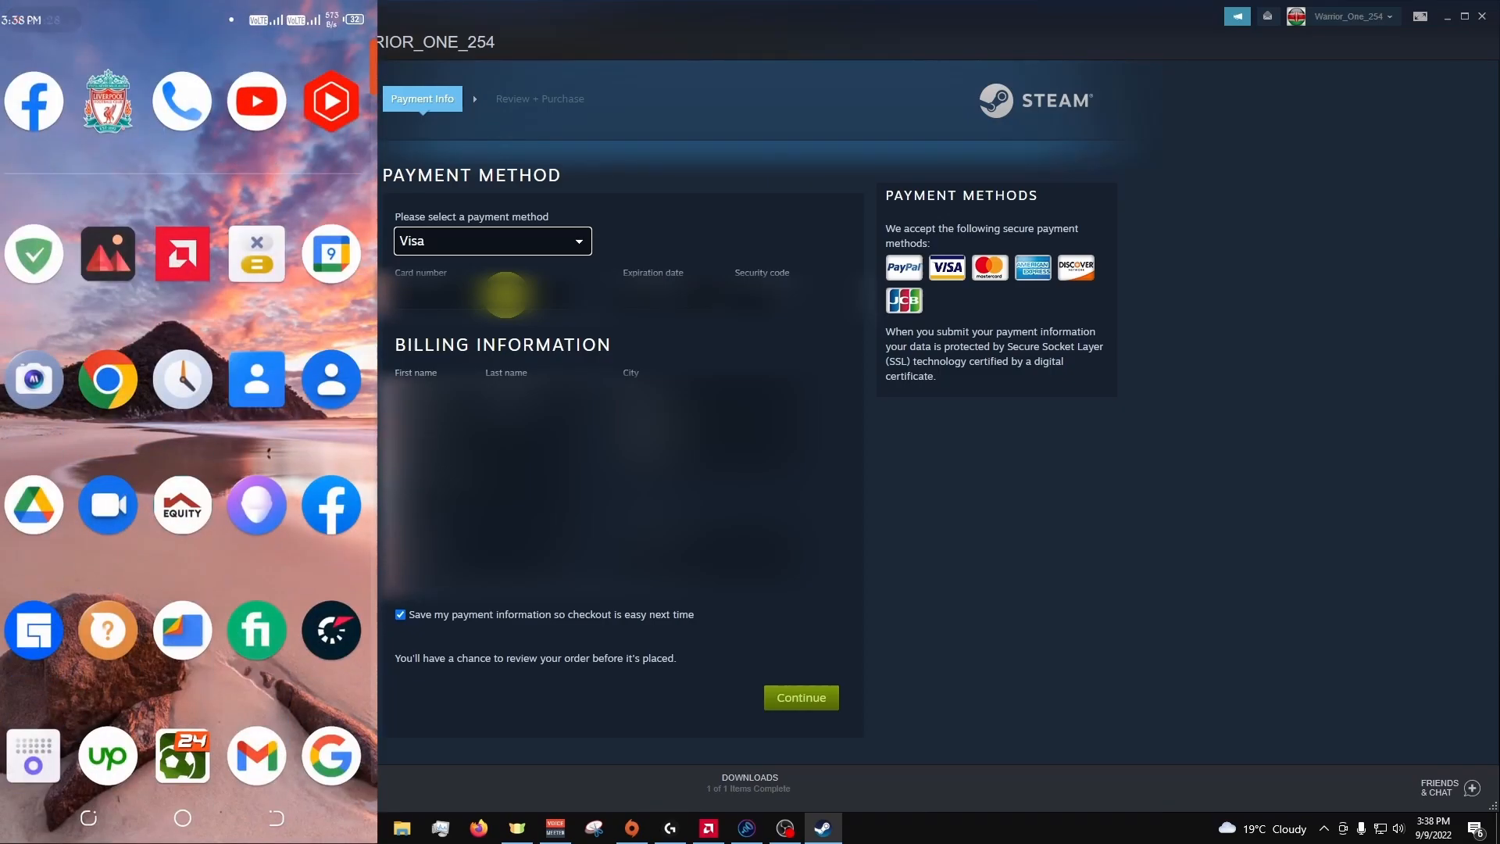
Open GlobalPay from M-Pesa's Frequent Services on the mirrored phone
{"action": "scroll", "scroll_direction": "down", "scroll_amount": 3}
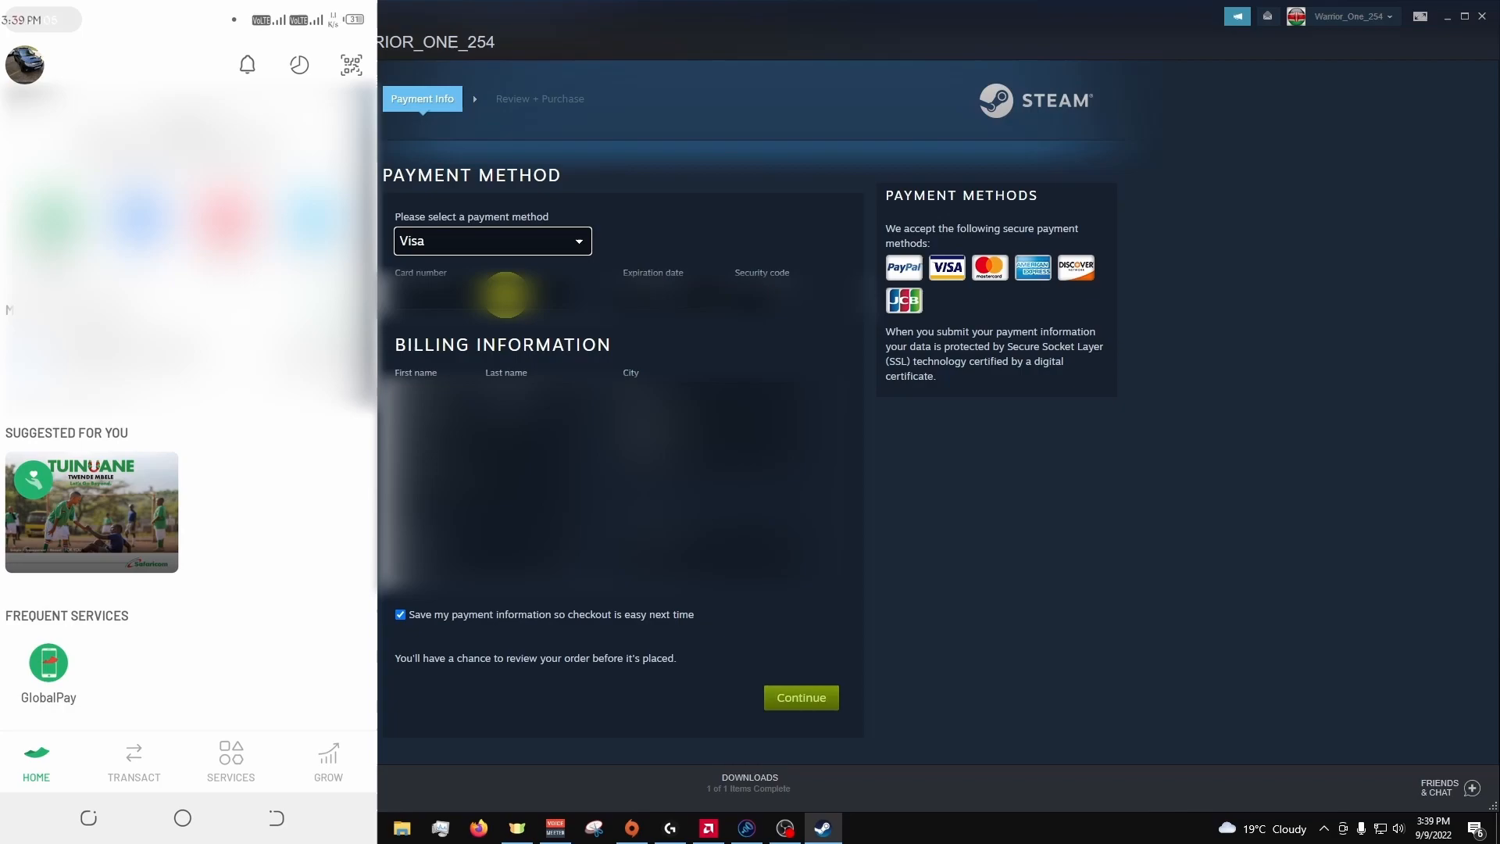
{"action": "left_click", "coordinate": [327, 760]}
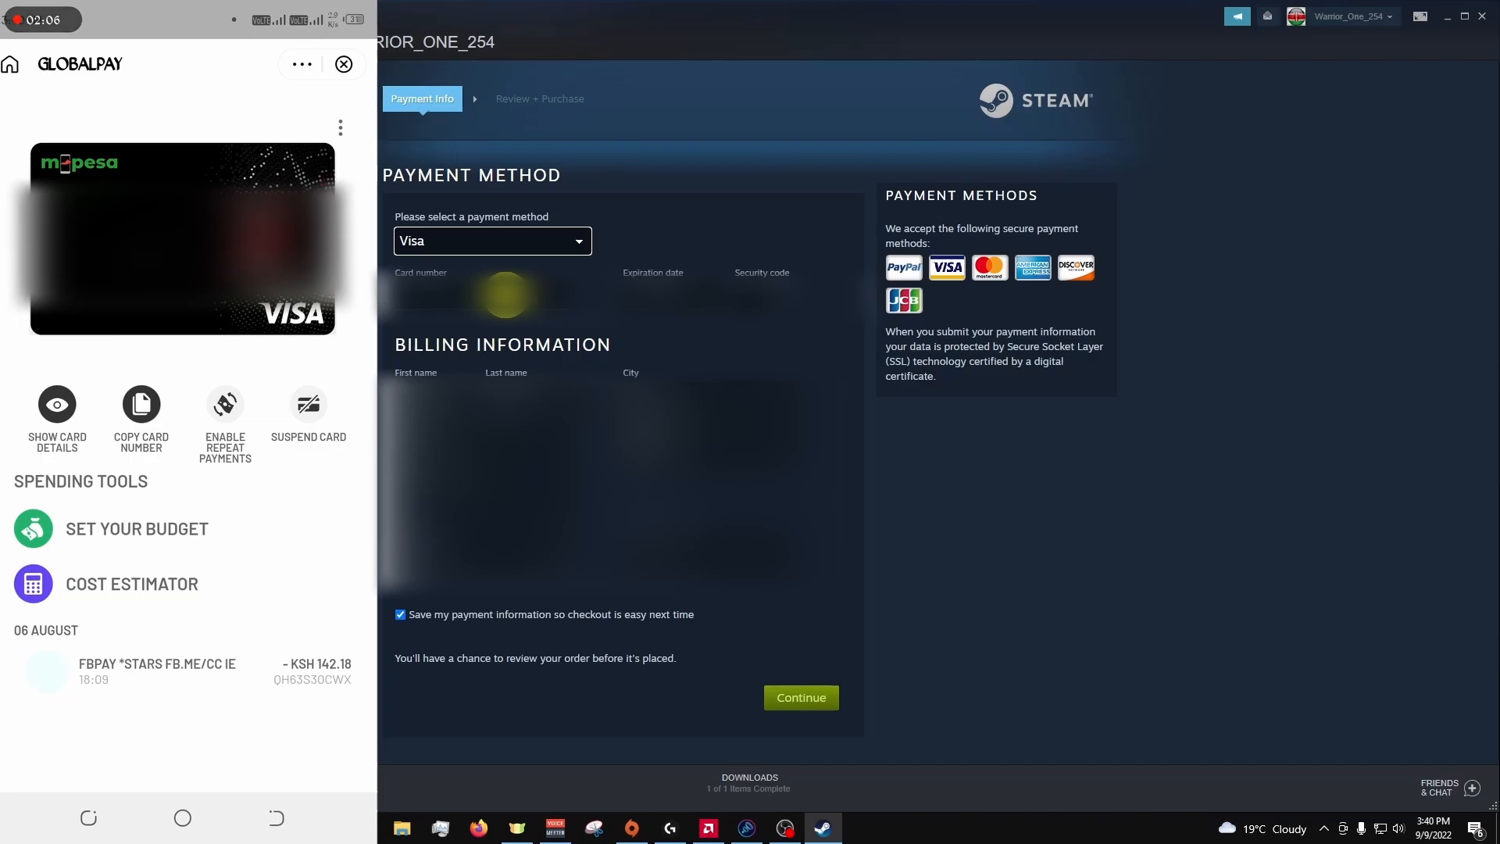
Reveal the GlobalPay card details and enter the card number in Steam's payment form
{"action": "left_click", "coordinate": [56, 403]}
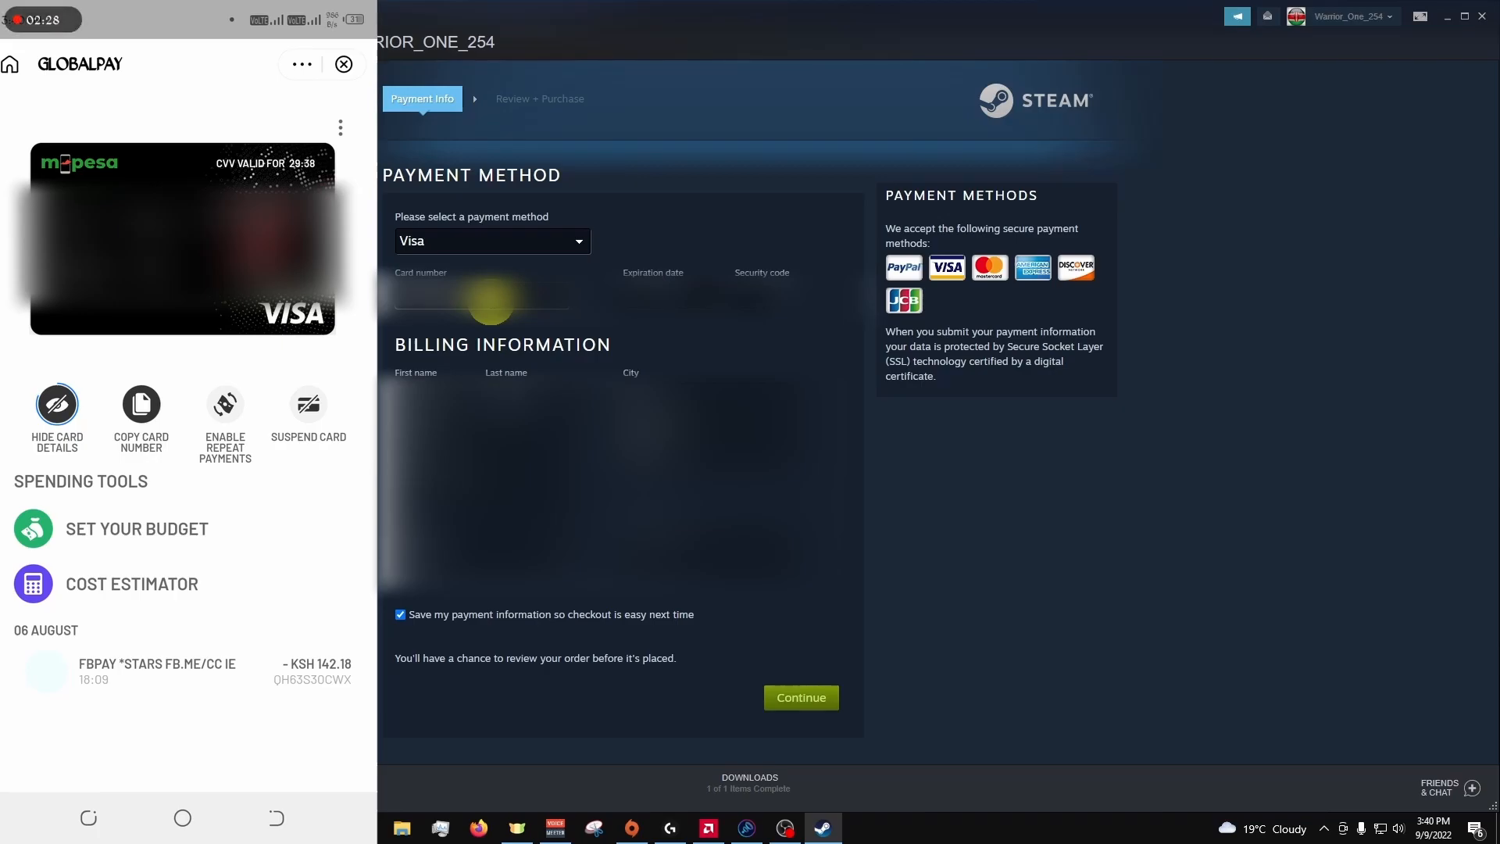
{"action": "left_click", "coordinate": [640, 291]}
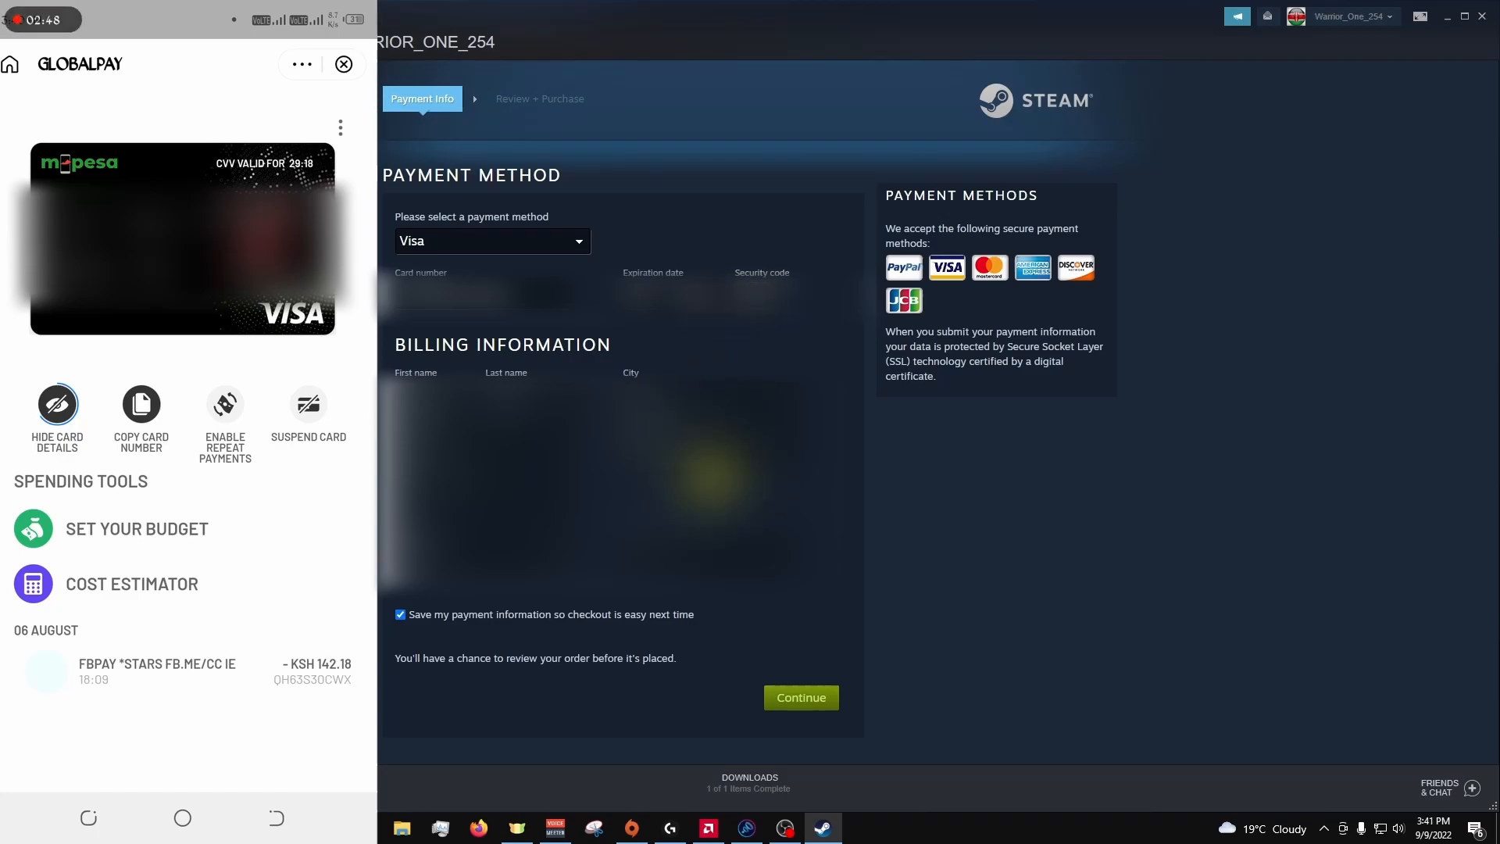
{"action": "mouse_move", "coordinate": [574, 655]}
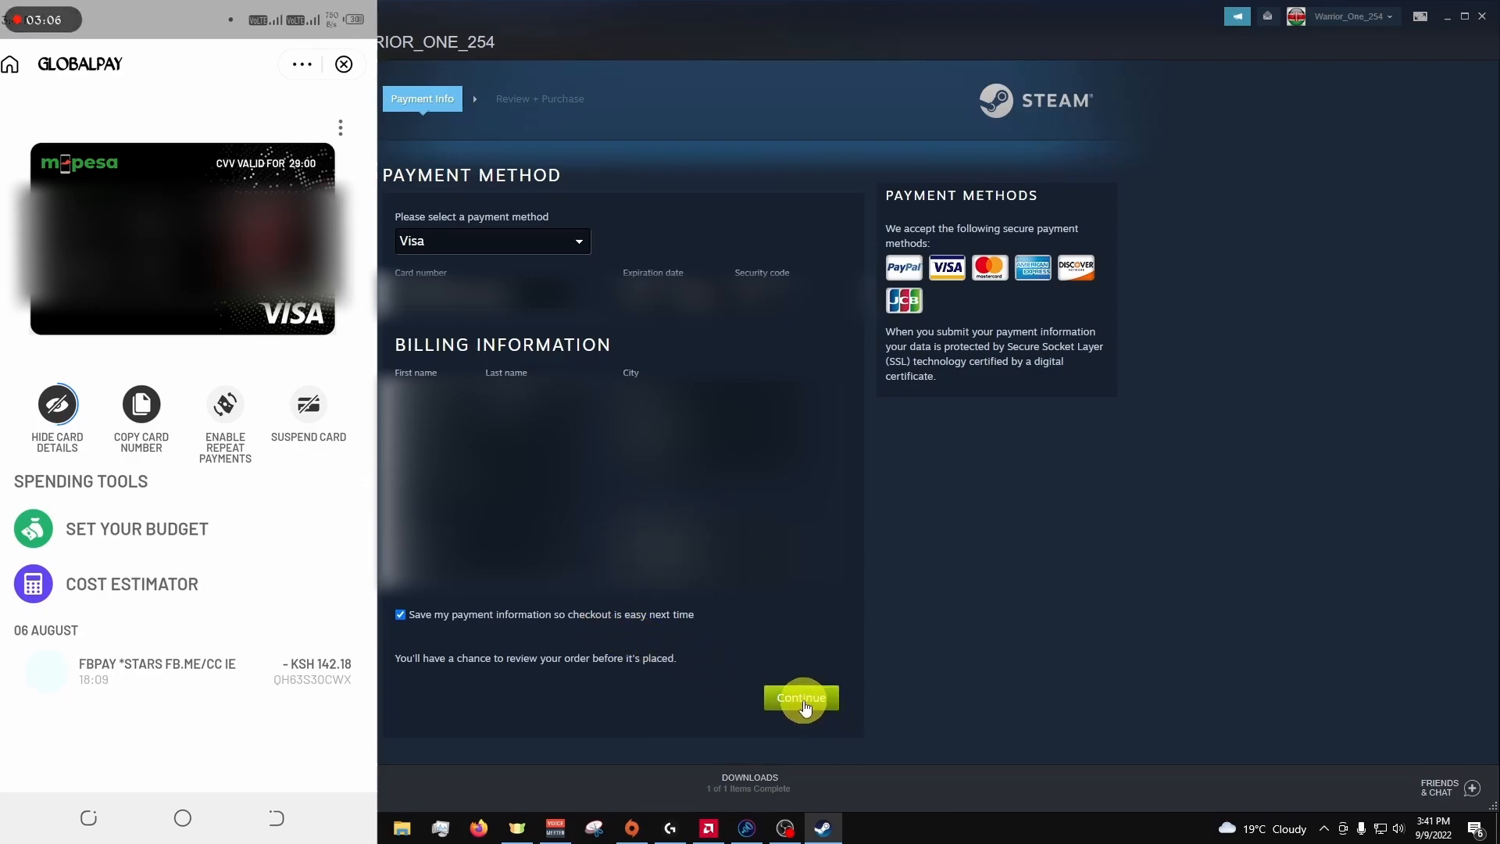
Submit the Visa details, accept the Subscriber Agreement and buy both items for $14.63
{"action": "left_click", "coordinate": [801, 698]}
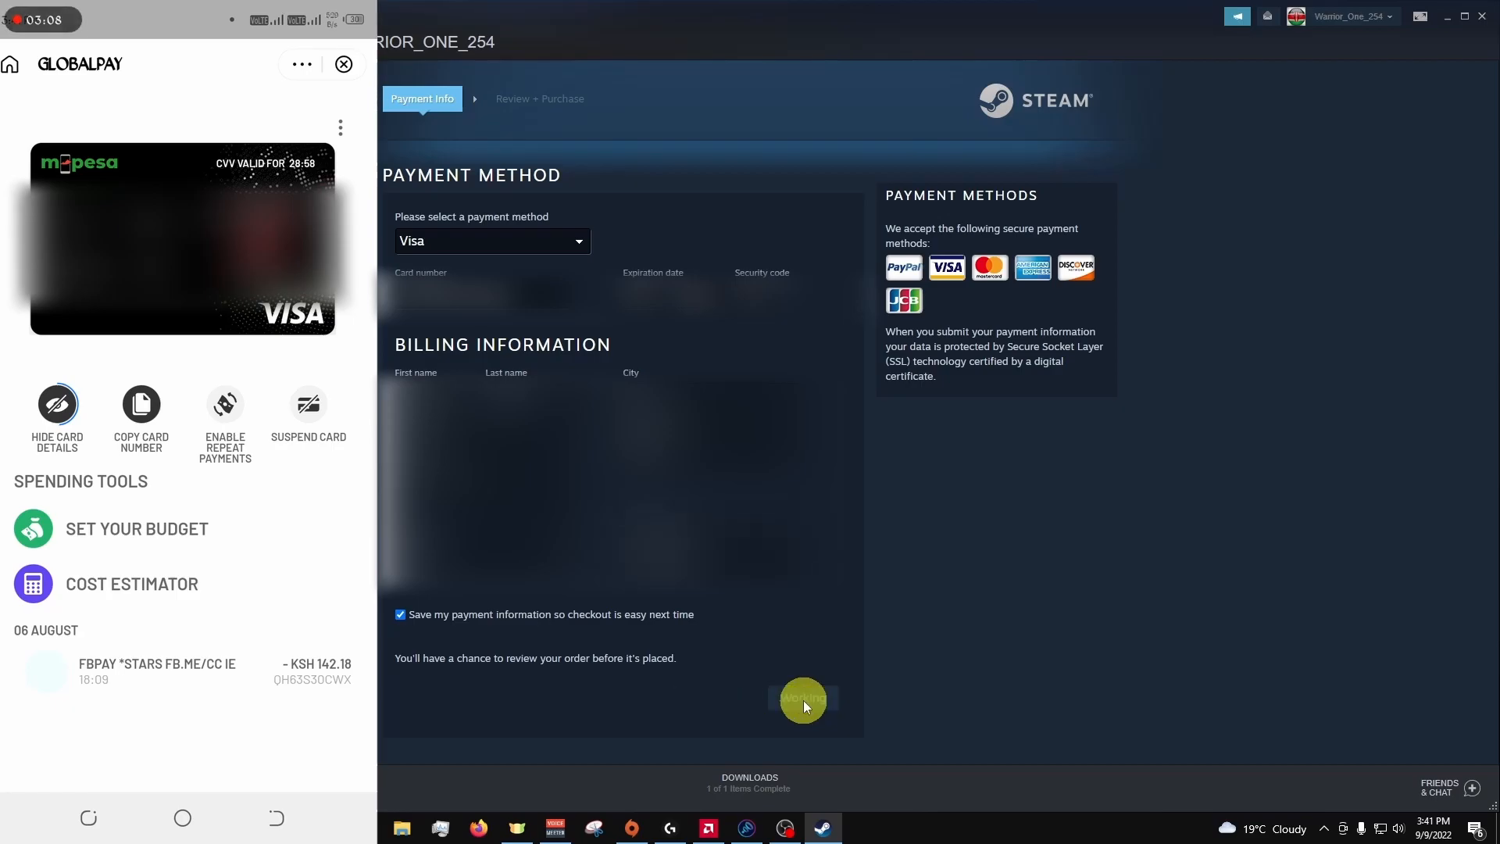
{"action": "left_click", "coordinate": [803, 699]}
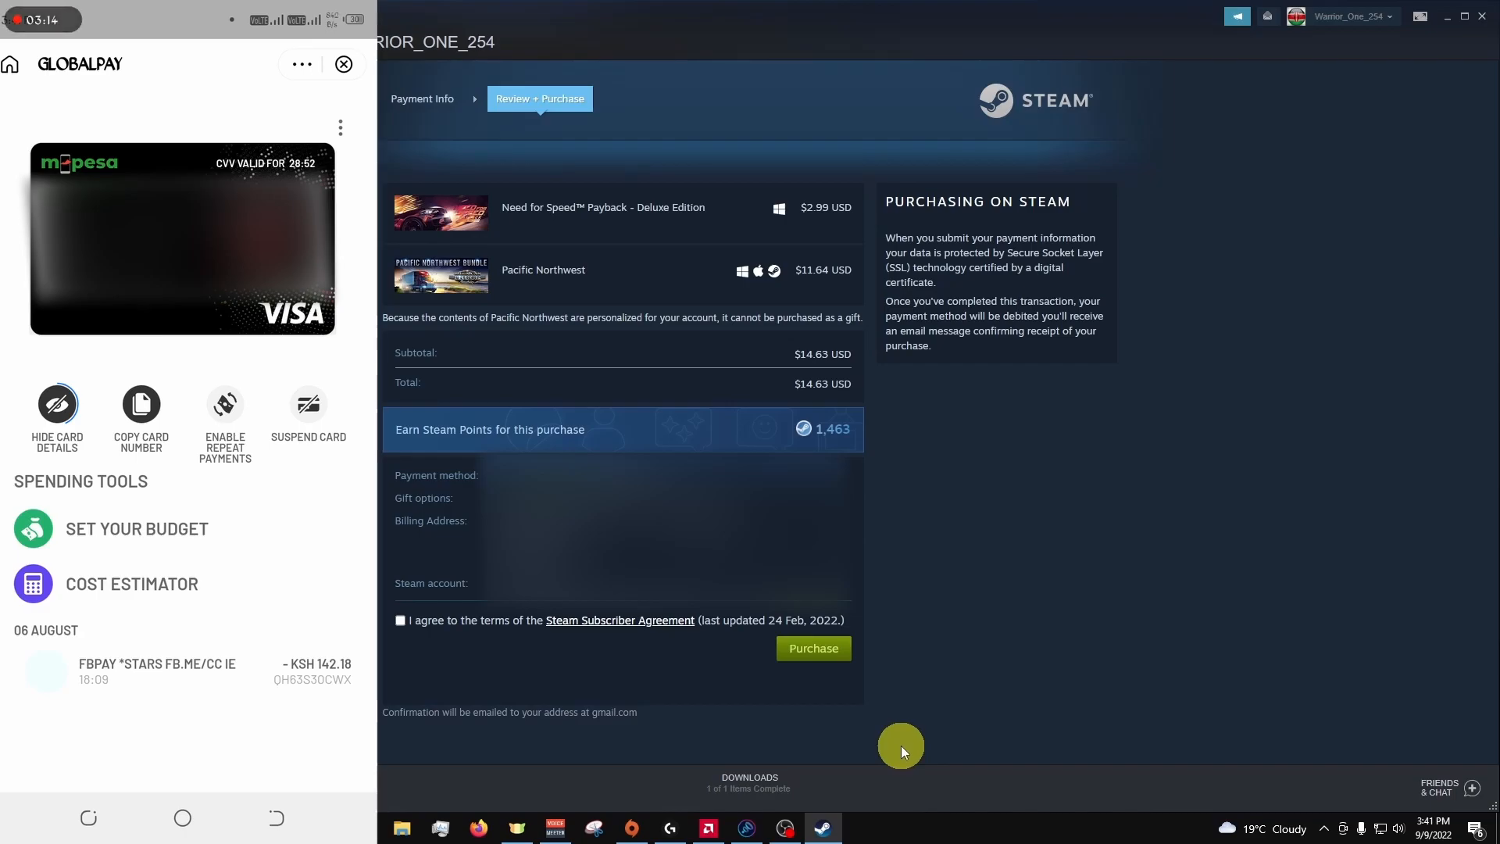
{"action": "left_click", "coordinate": [400, 619]}
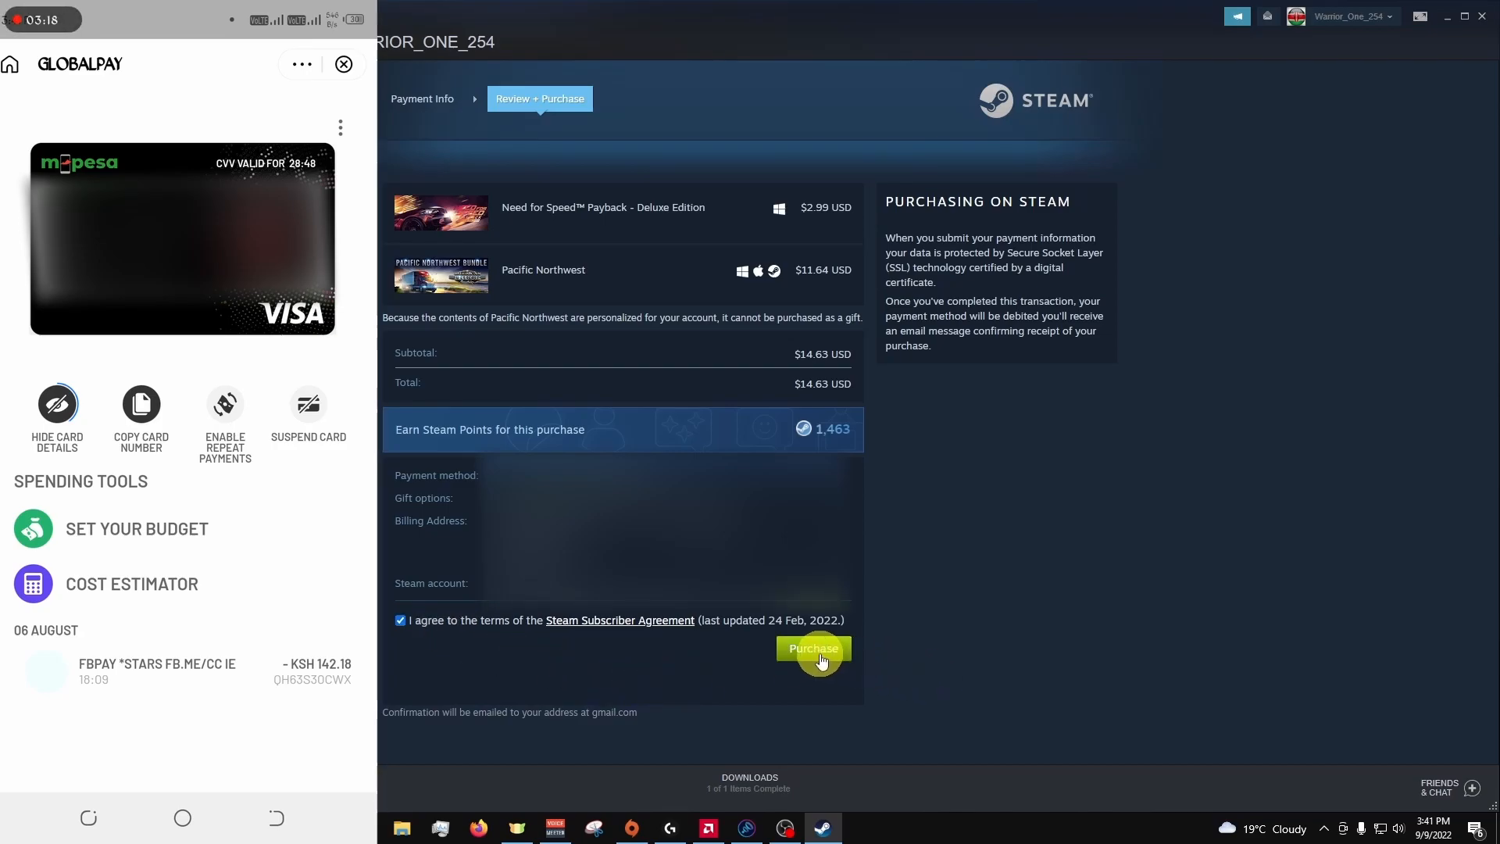
{"action": "left_click", "coordinate": [814, 649]}
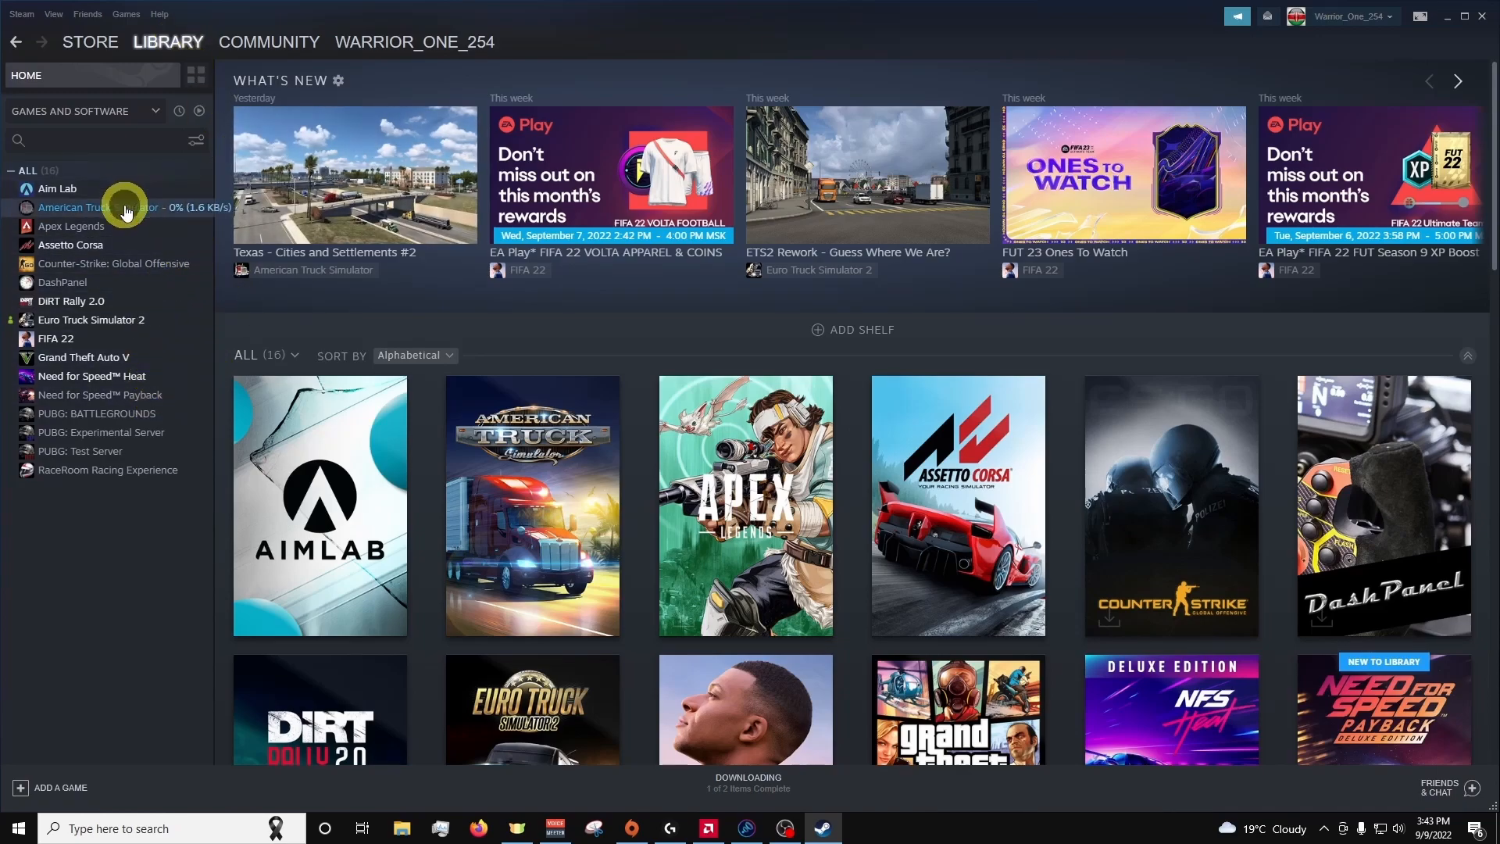
View the American Truck Simulator and Need for Speed Payback library pages
{"action": "left_click", "coordinate": [100, 208]}
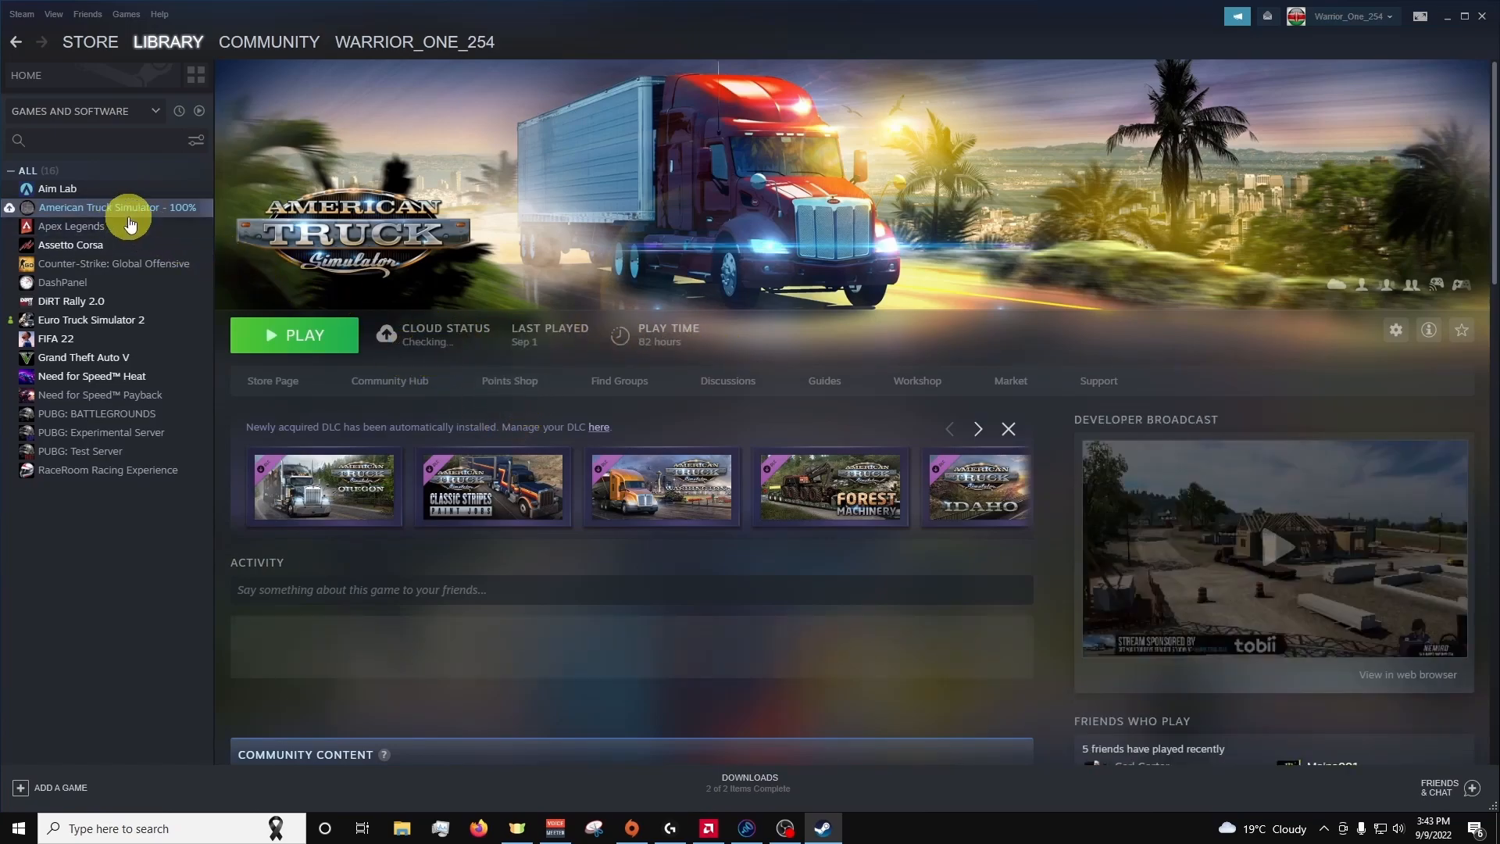
{"action": "mouse_move", "coordinate": [129, 393]}
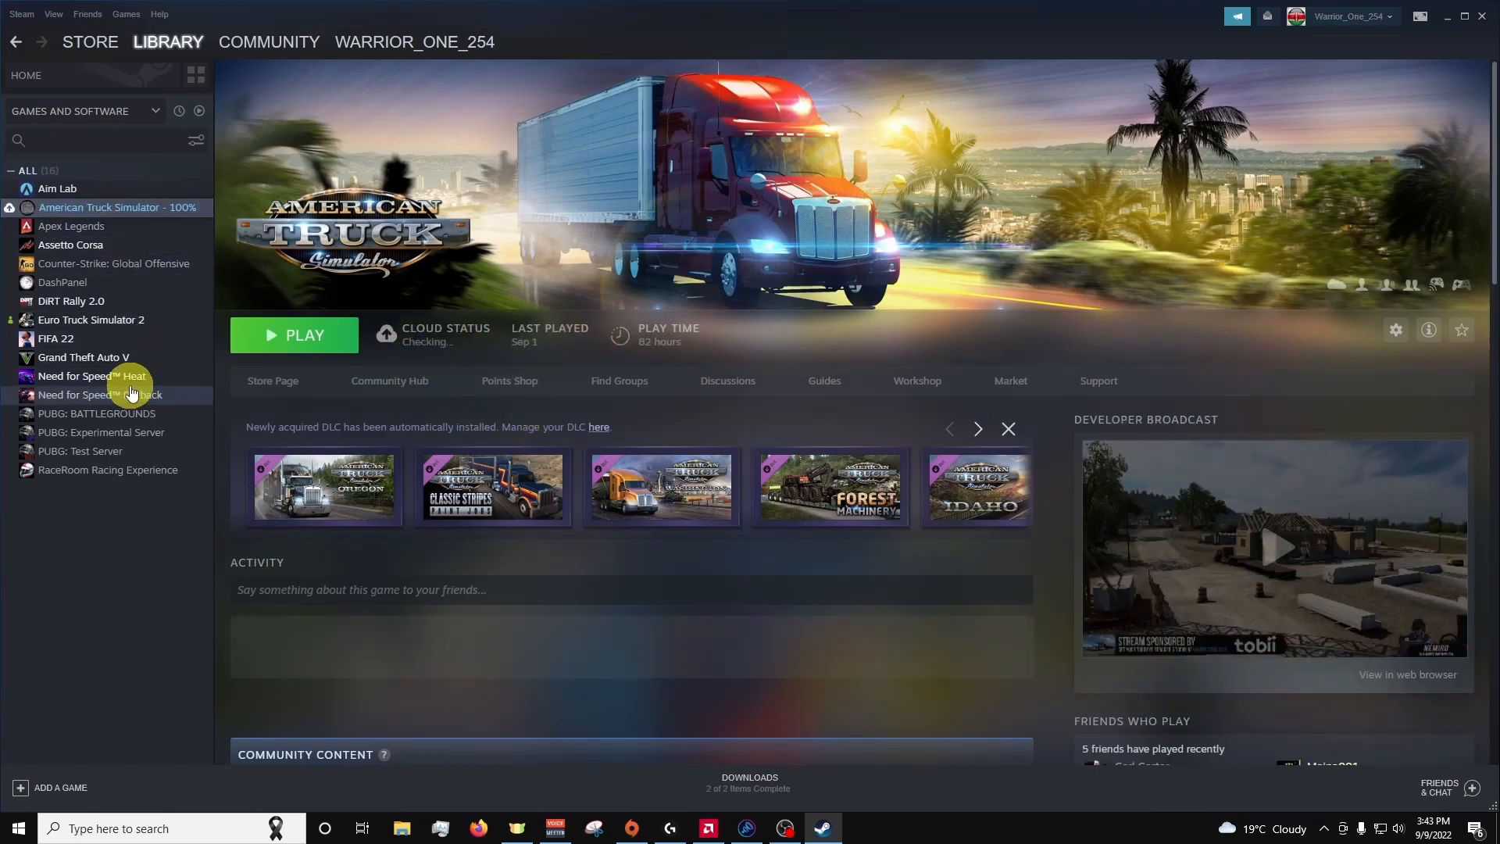
{"action": "left_click", "coordinate": [101, 394]}
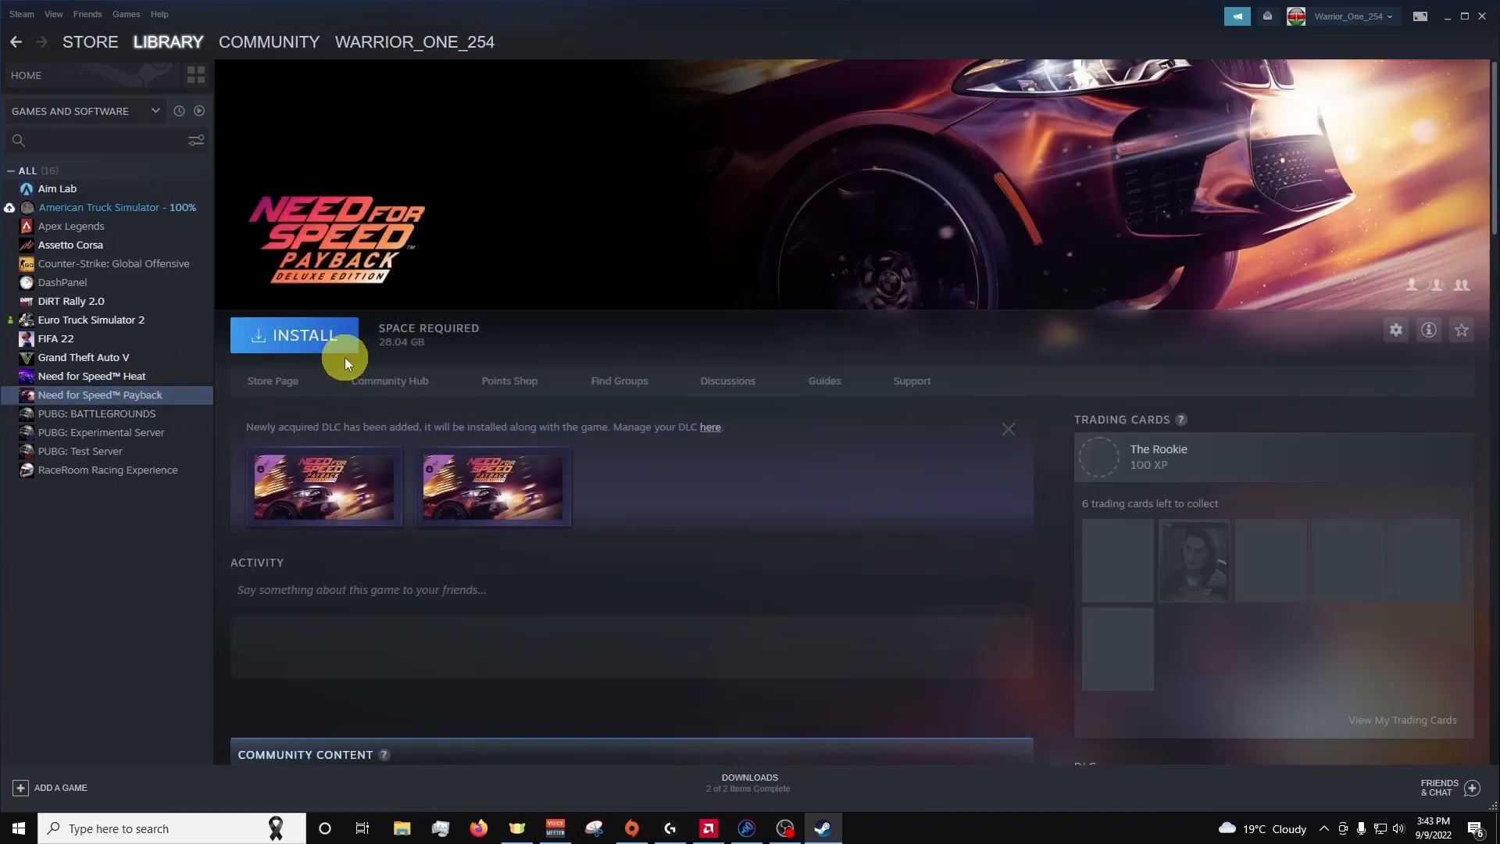